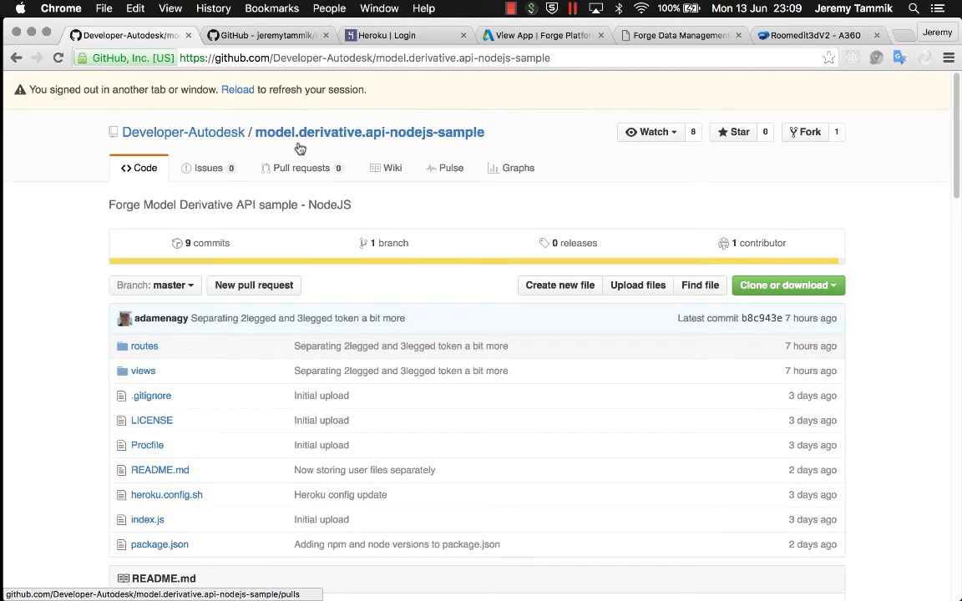
mouse_move(425, 139)
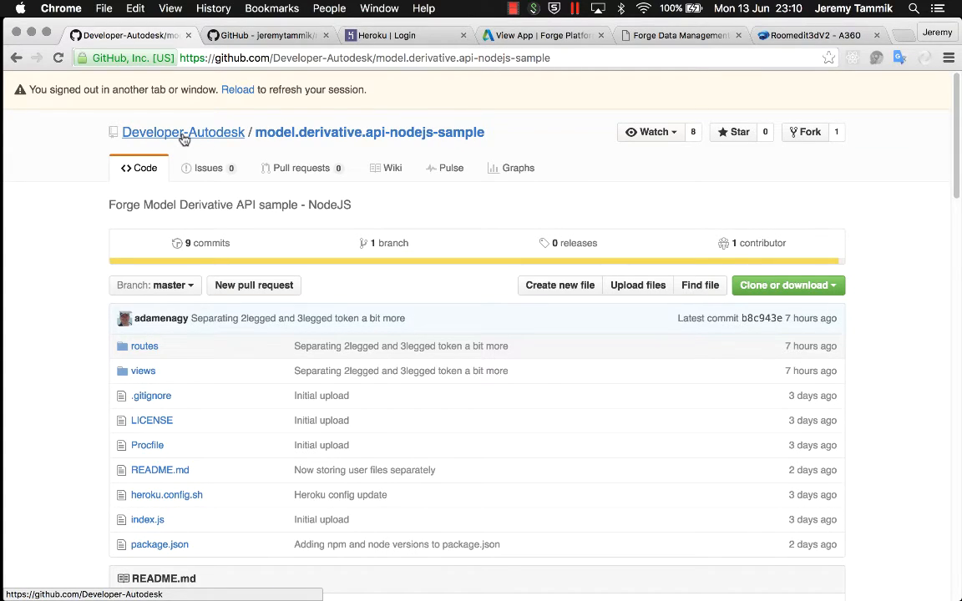
mouse_move(204, 137)
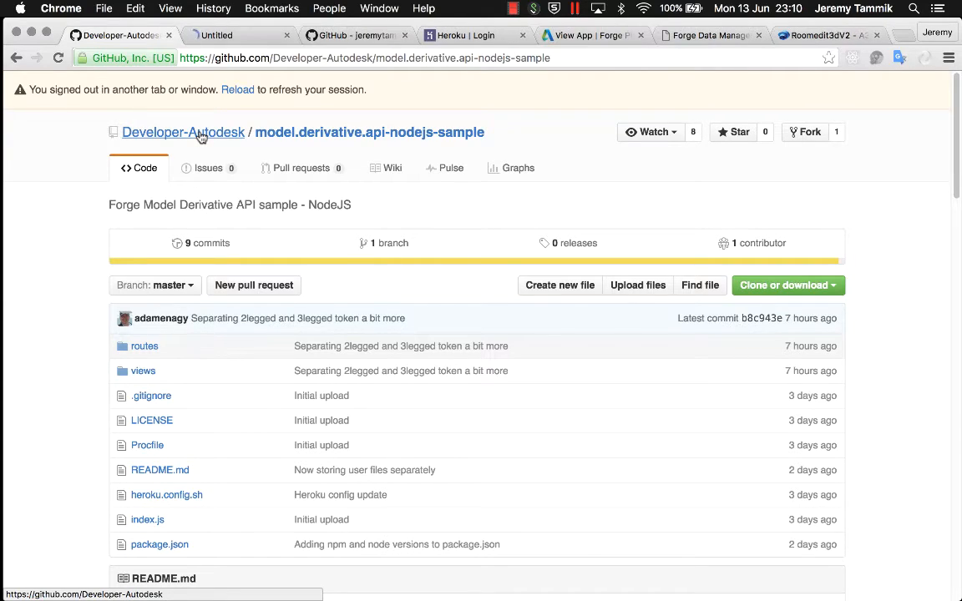
Switch to the jeremytammik roomedit3d fork of the Model Derivative sample repository.
left_click(184, 132)
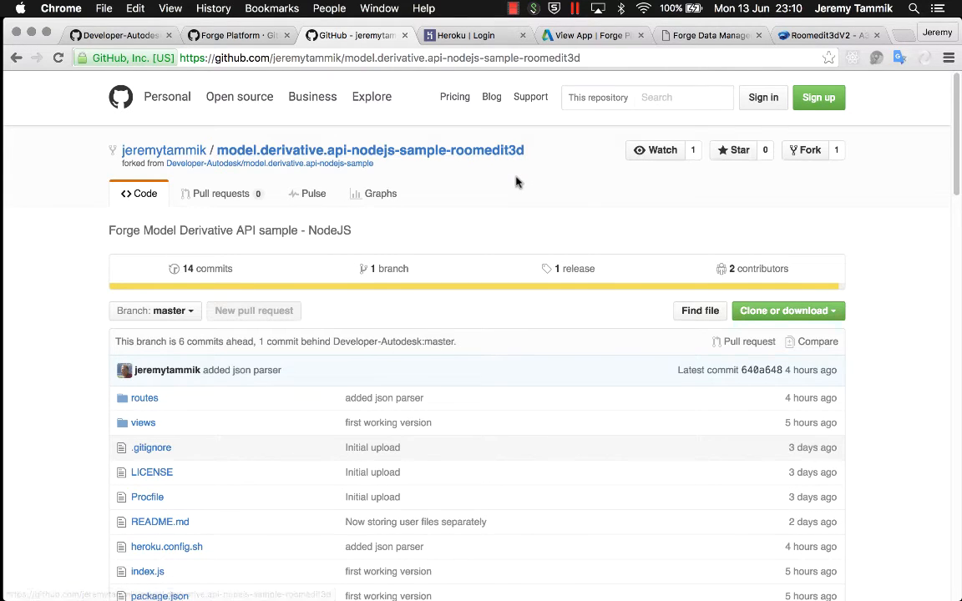
Navigate the fork to views/static/js/extensions, listing Roomedit3dTranslationTool.js.
scroll("down", 3)
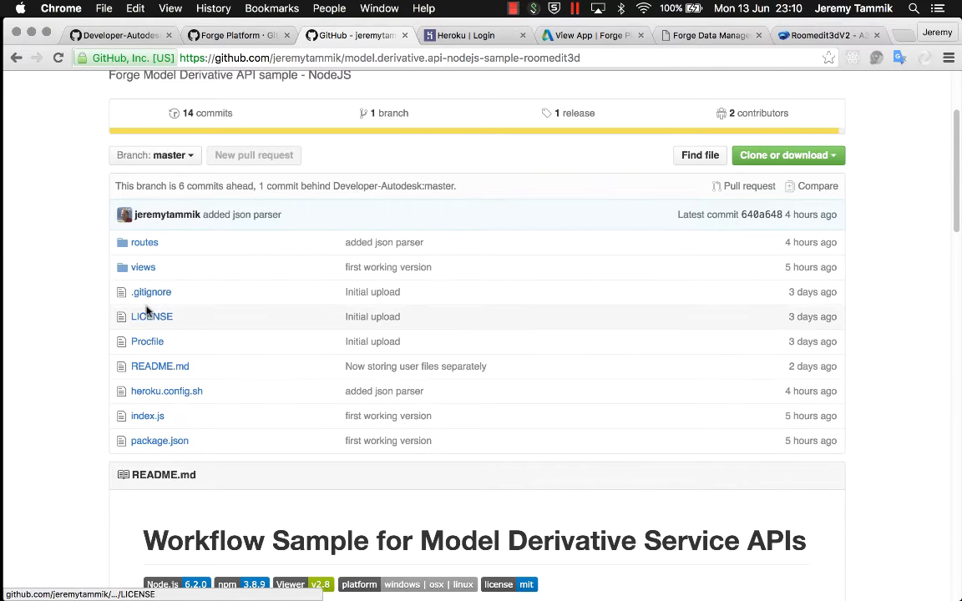
mouse_move(144, 267)
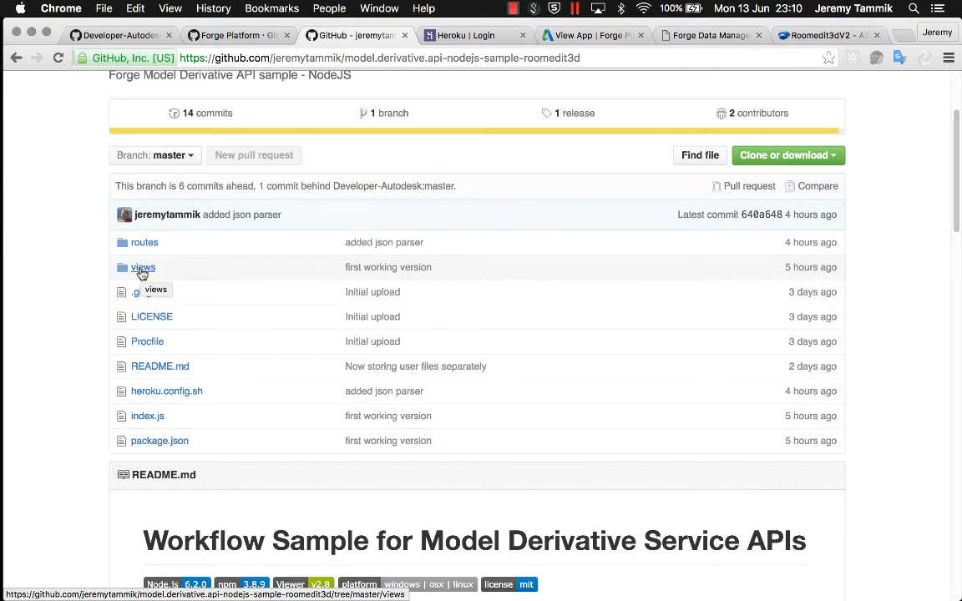
left_click(143, 268)
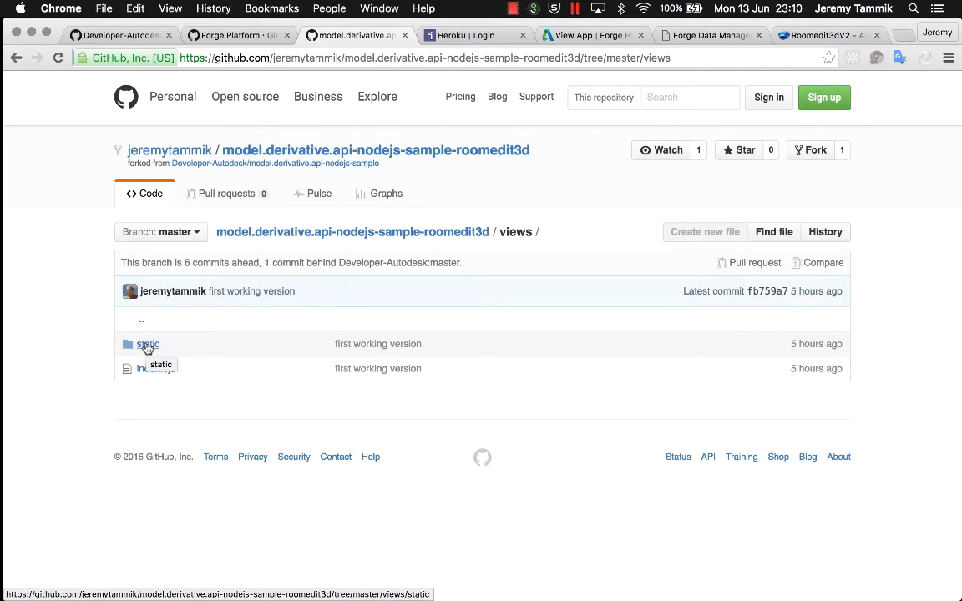
left_click(147, 344)
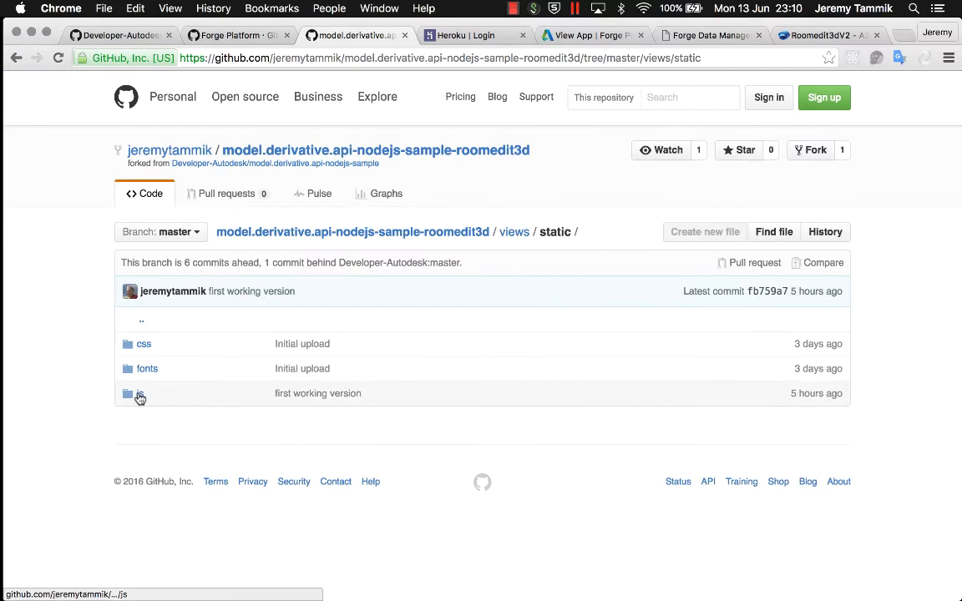
left_click(140, 394)
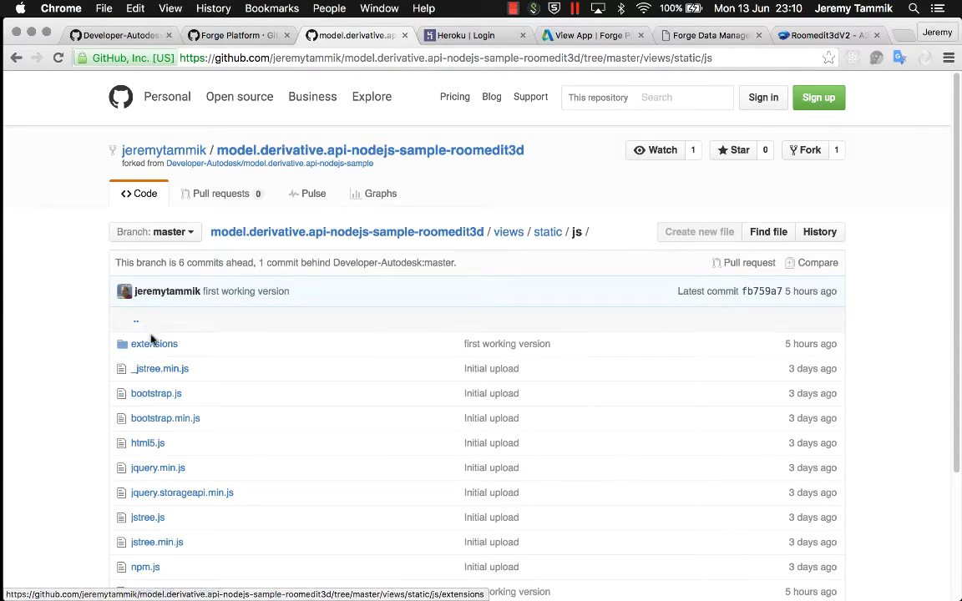
left_click(153, 344)
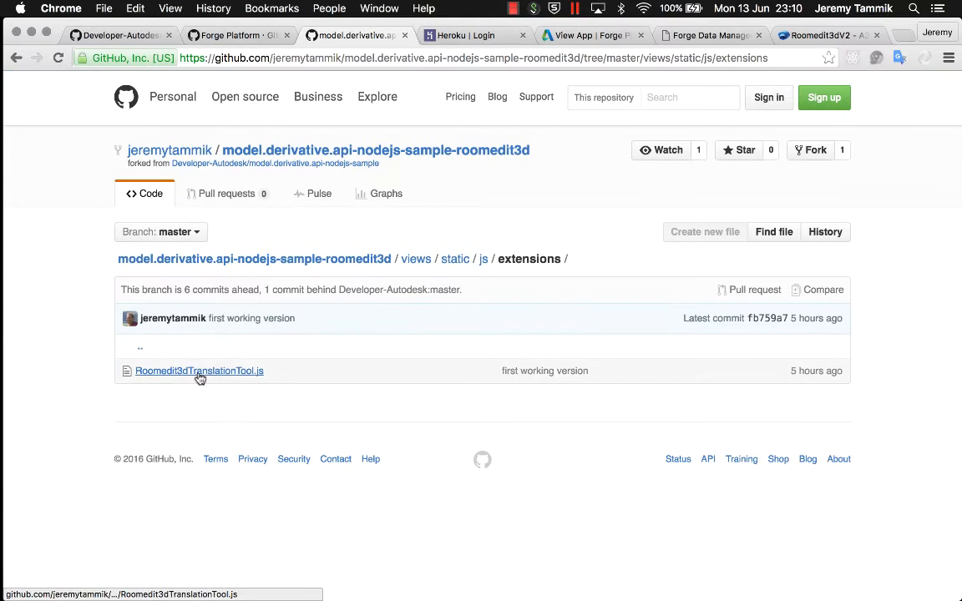
mouse_move(199, 371)
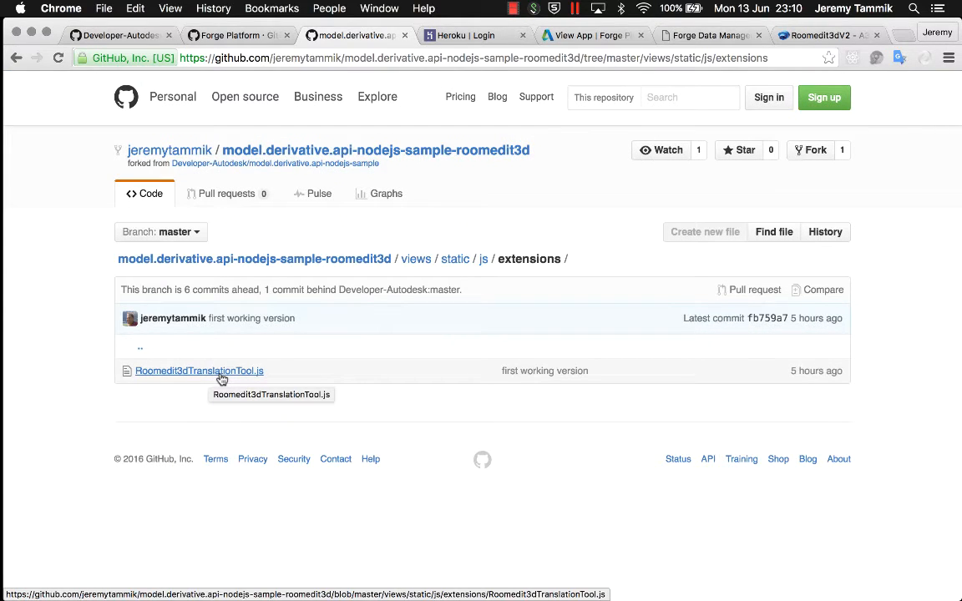
mouse_move(279, 204)
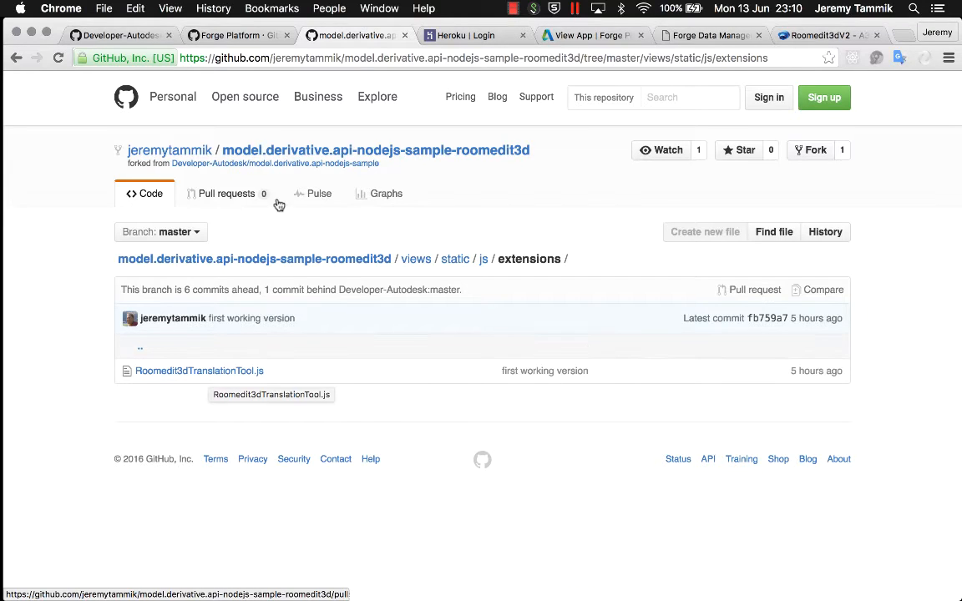
mouse_move(433, 248)
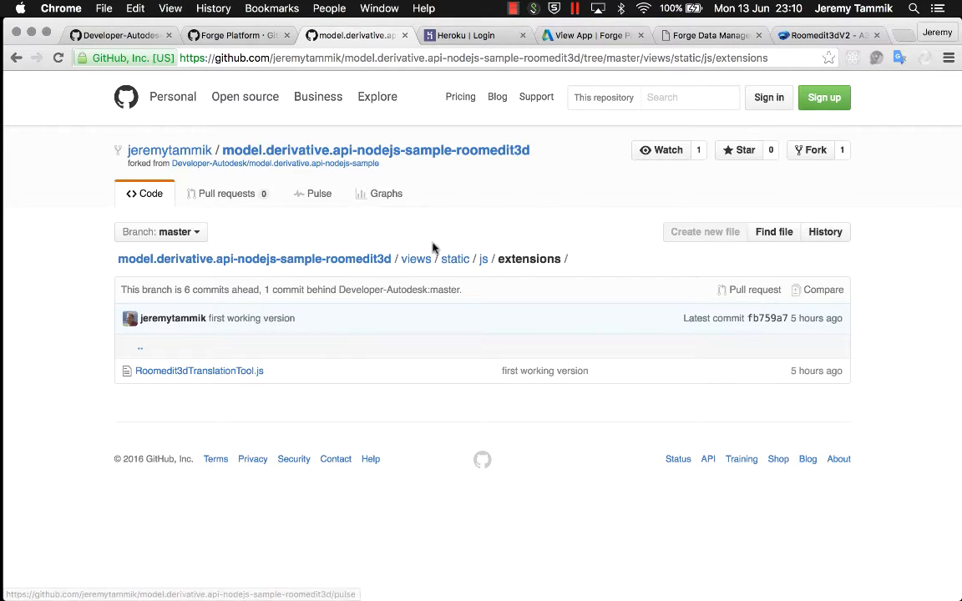
mouse_move(488, 264)
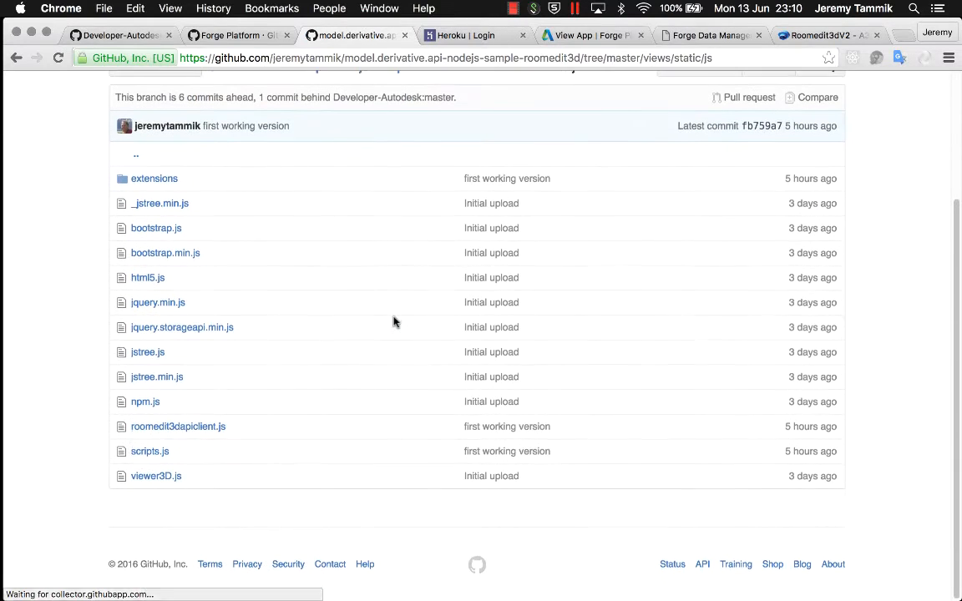
mouse_move(177, 428)
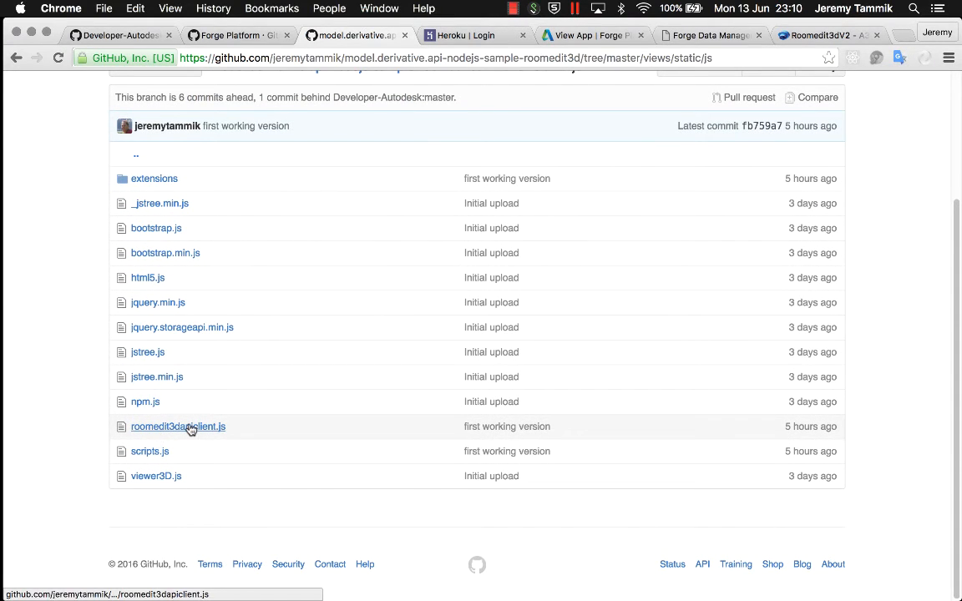
Show roomedit3dapiclient.js and highlight its postTransform fetch function.
left_click(177, 428)
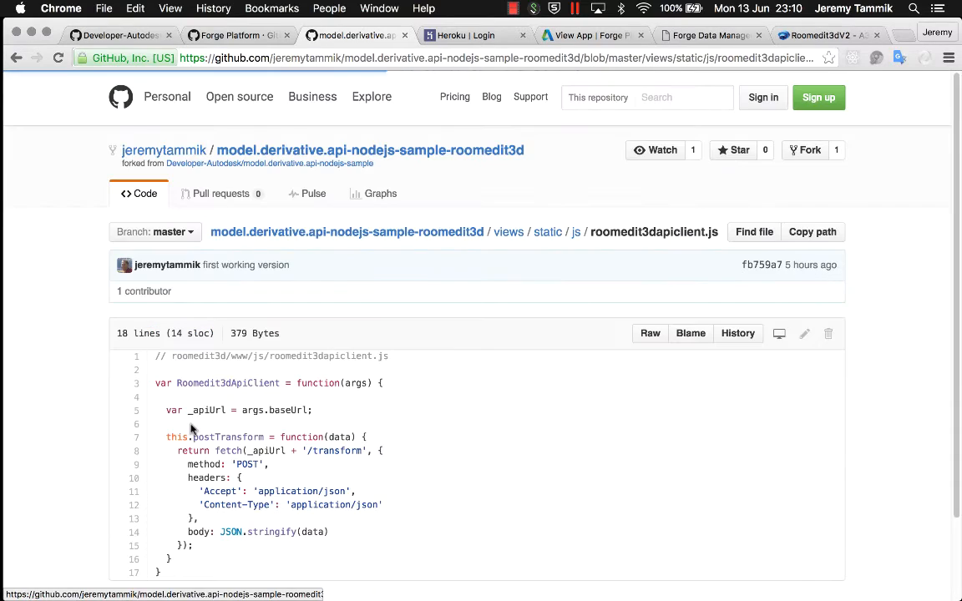
scroll("down", 3)
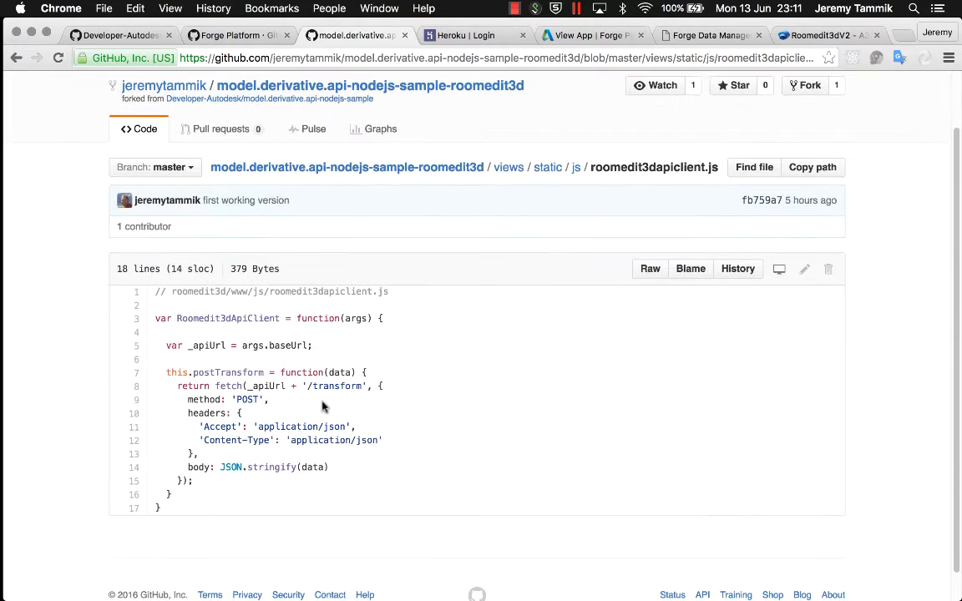
double_click(227, 371)
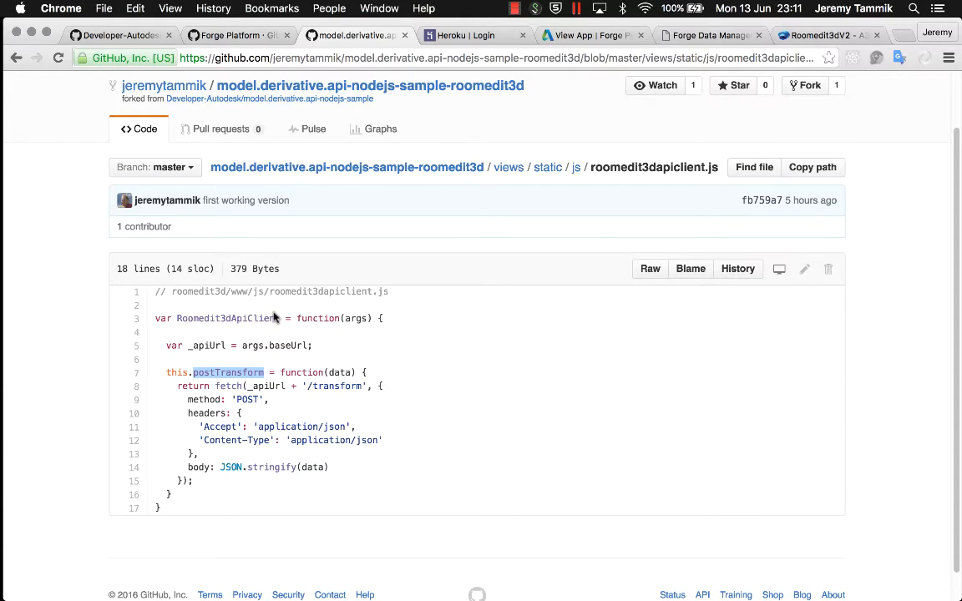
mouse_move(508, 167)
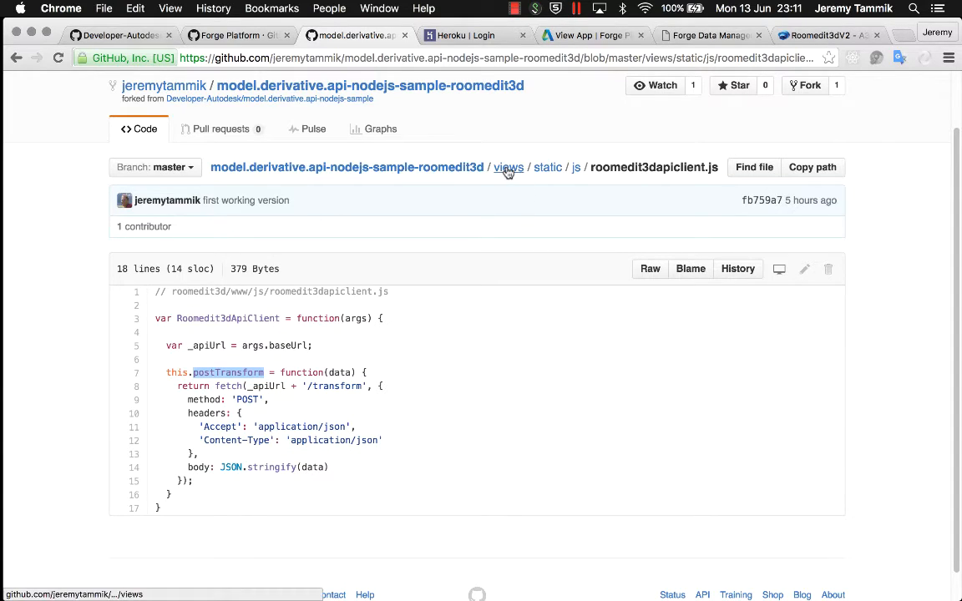
left_click(508, 167)
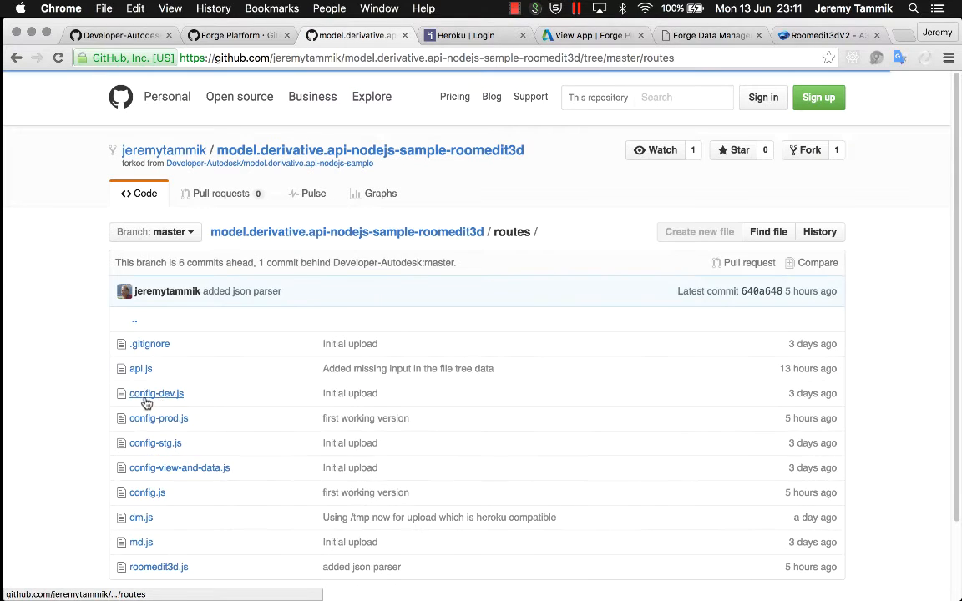
scroll("down", 3)
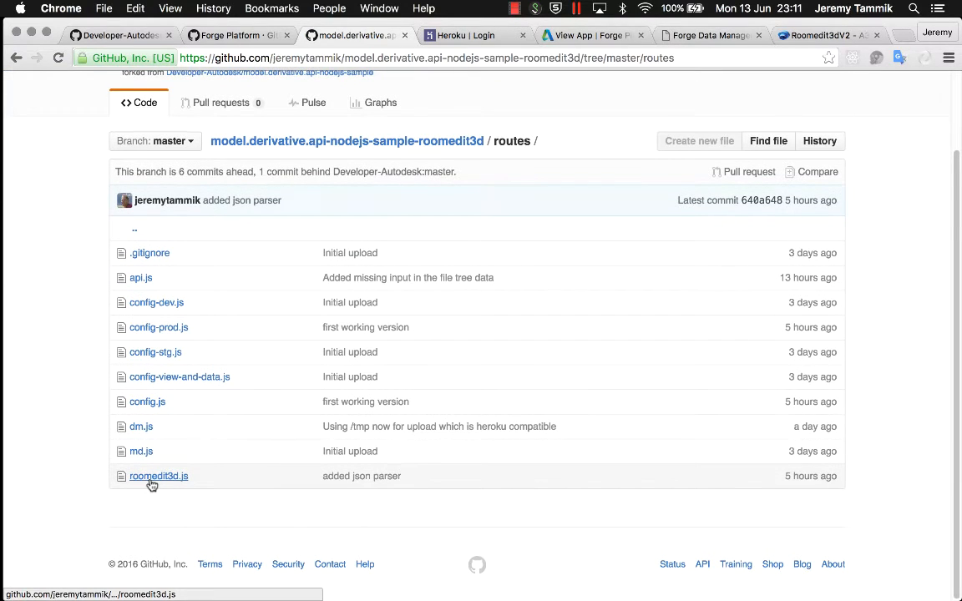
left_click(158, 476)
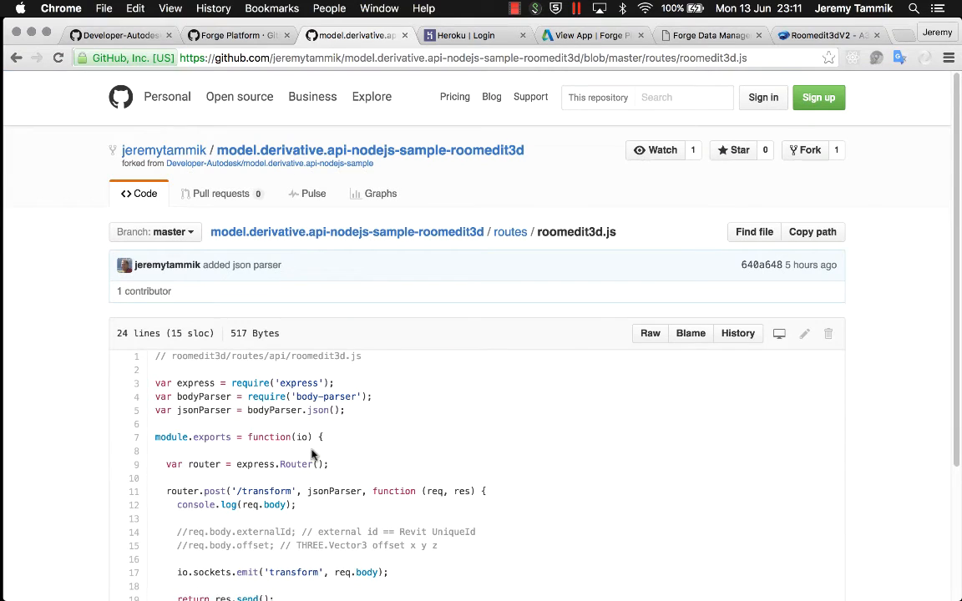
scroll("down", 3)
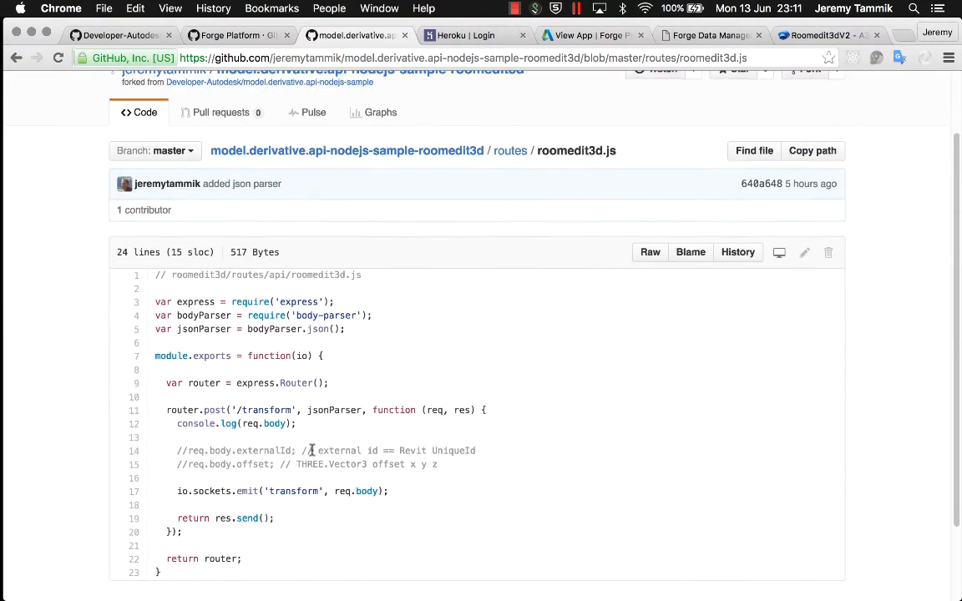
scroll("down", 3)
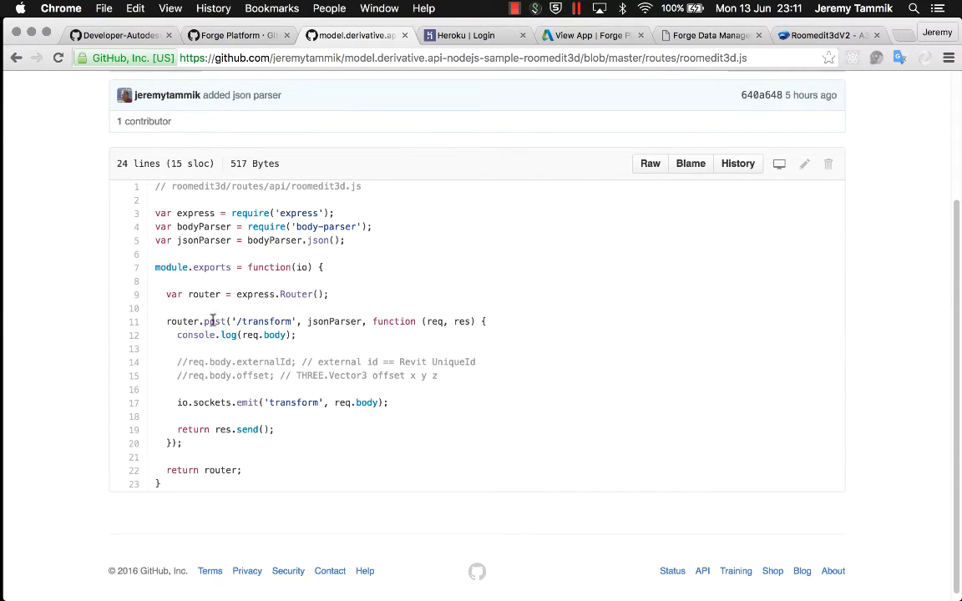
double_click(214, 321)
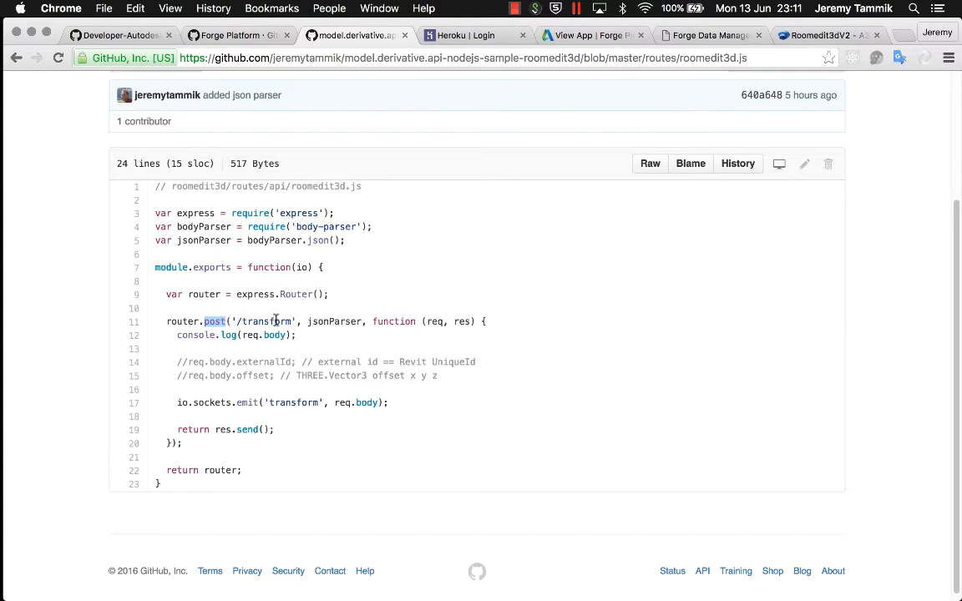
mouse_move(326, 321)
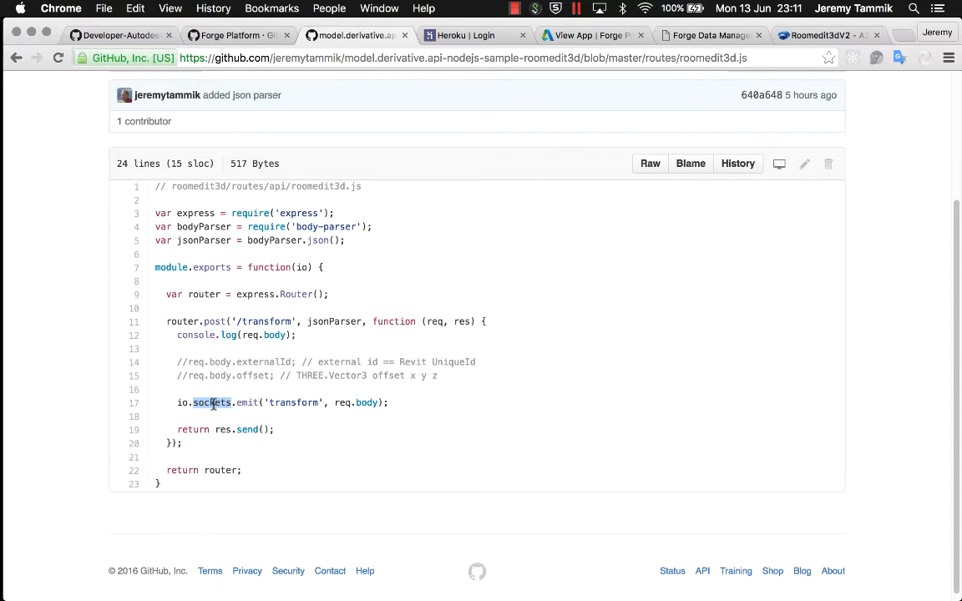
key("cmd+tab")
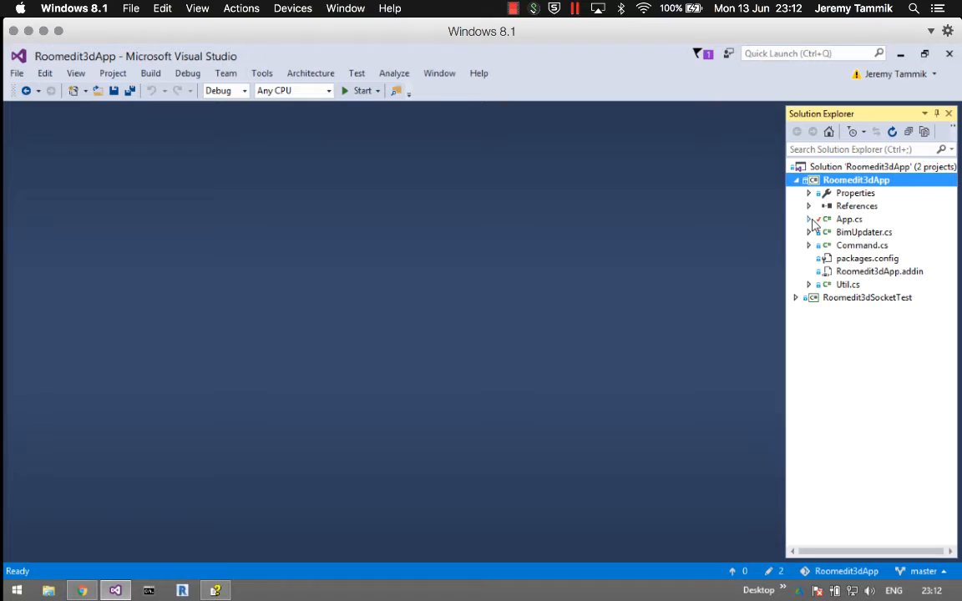
Show App.cs of the Roomedit3dApp project with its Caption constant and socket URLs.
left_click(848, 218)
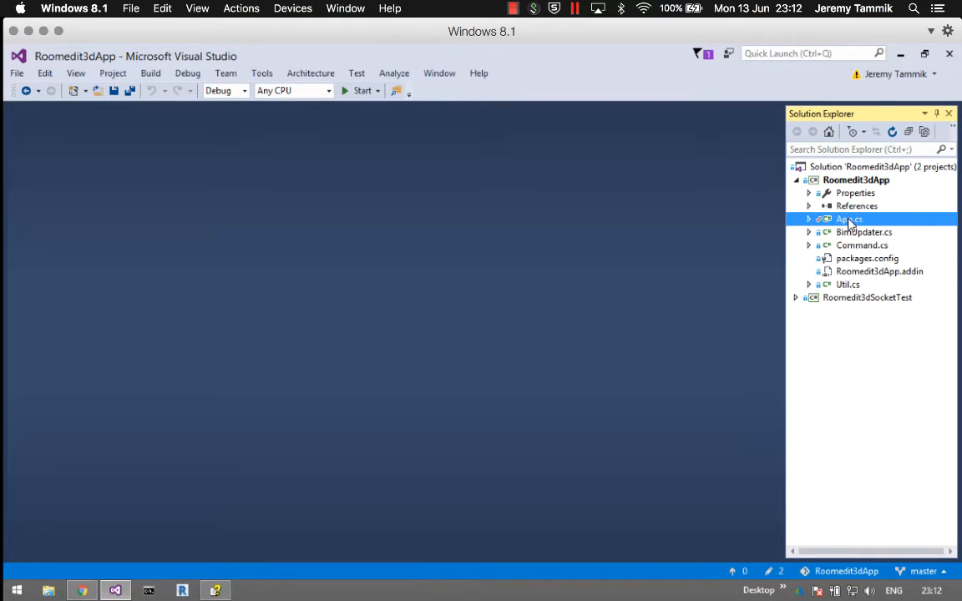
double_click(849, 219)
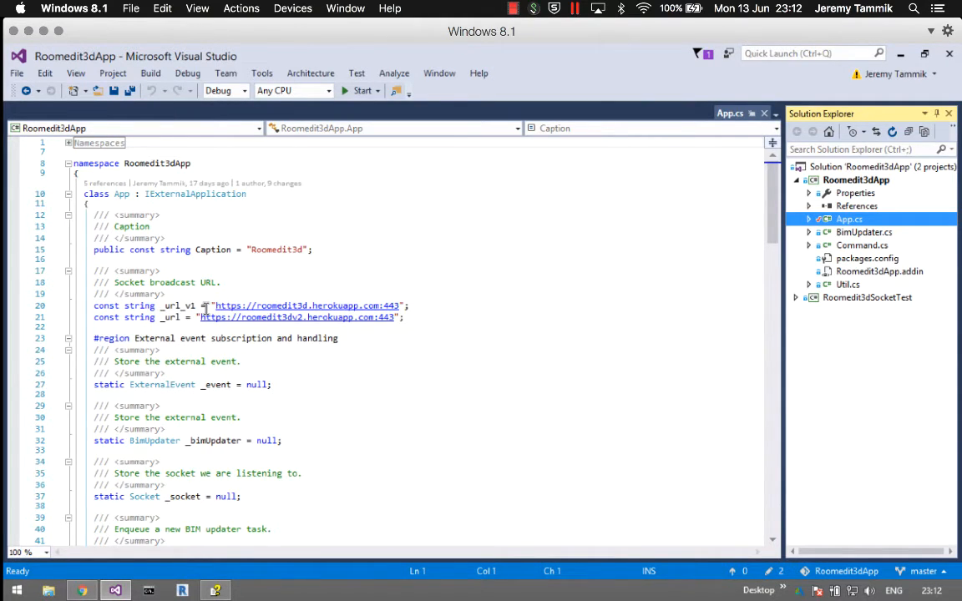
mouse_move(300, 304)
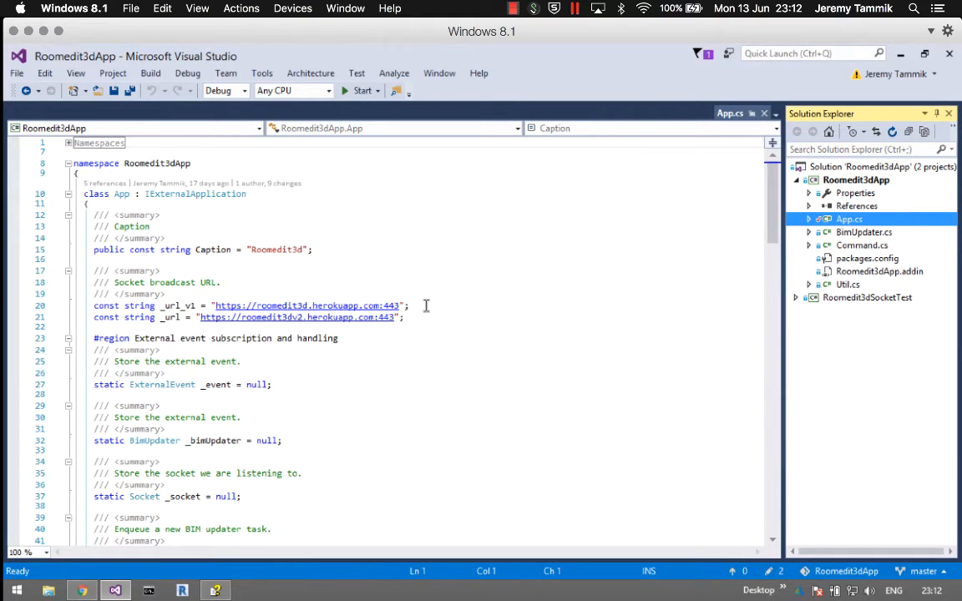
mouse_move(184, 330)
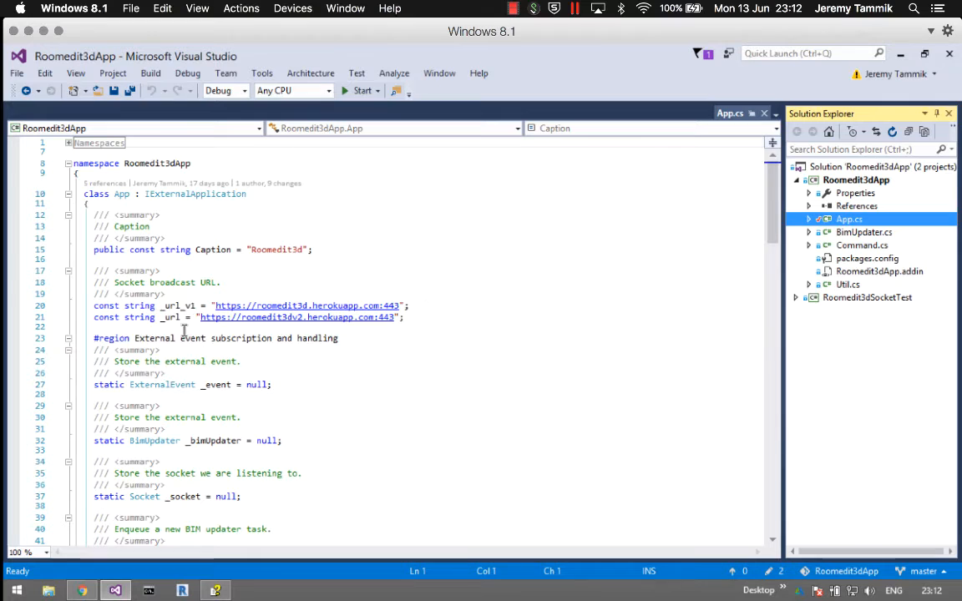
mouse_move(287, 318)
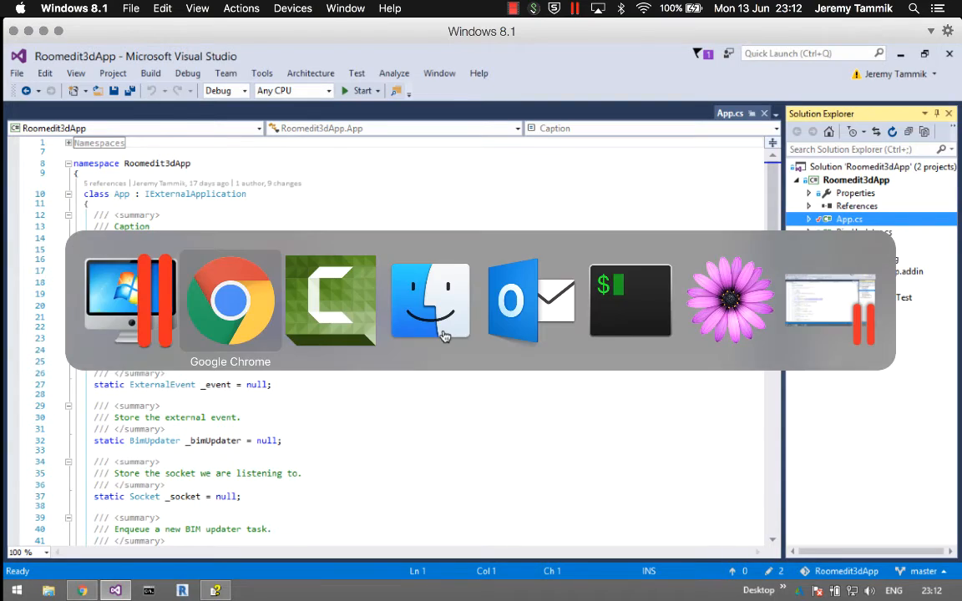
Log in to Heroku and launch the roomedit3dv2 app with roomedit3d.rvt in its viewer.
left_click(231, 300)
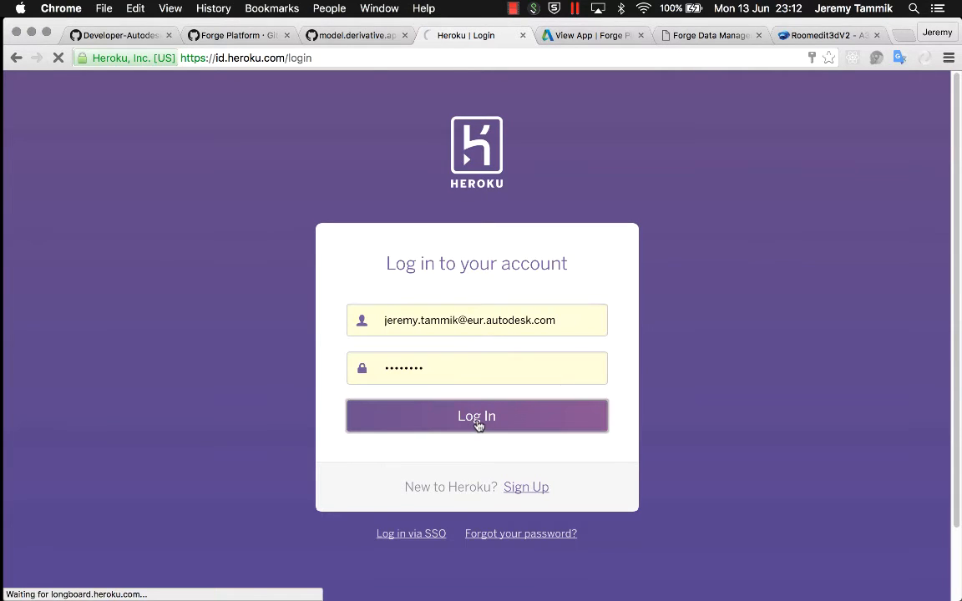
left_click(476, 416)
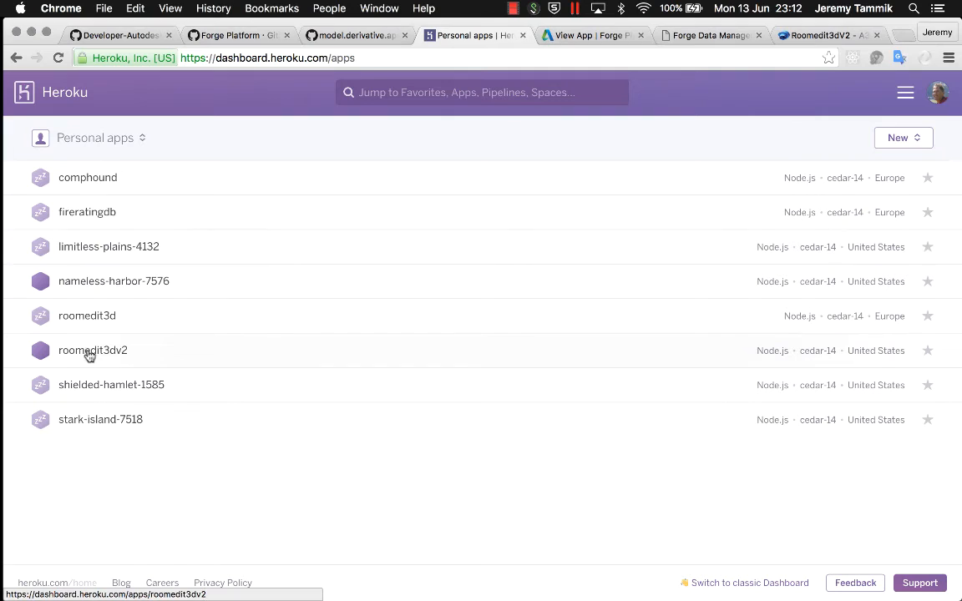
left_click(94, 350)
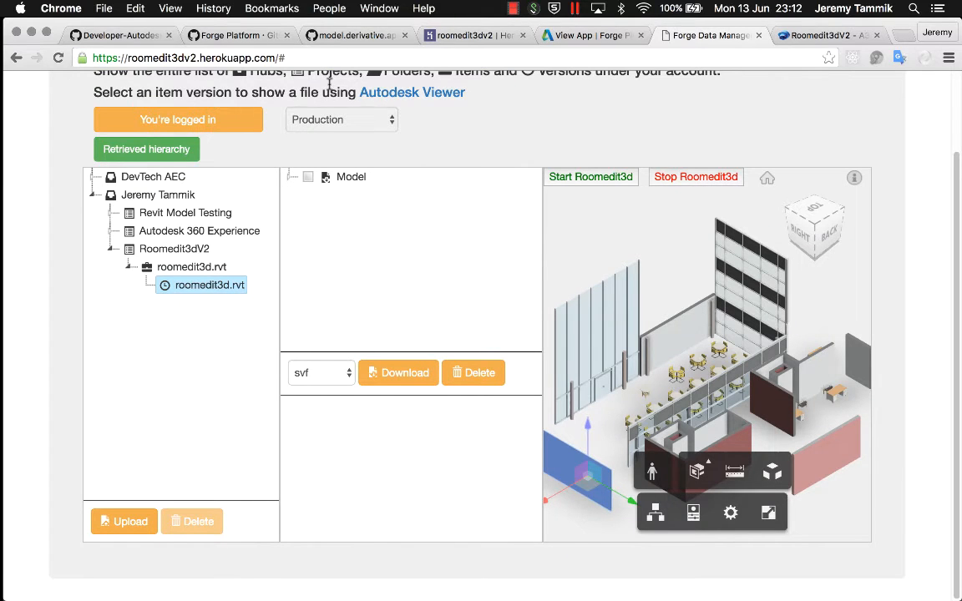
Sign in to the Autodesk account from the roomedit3dv2 web page.
left_click(95, 194)
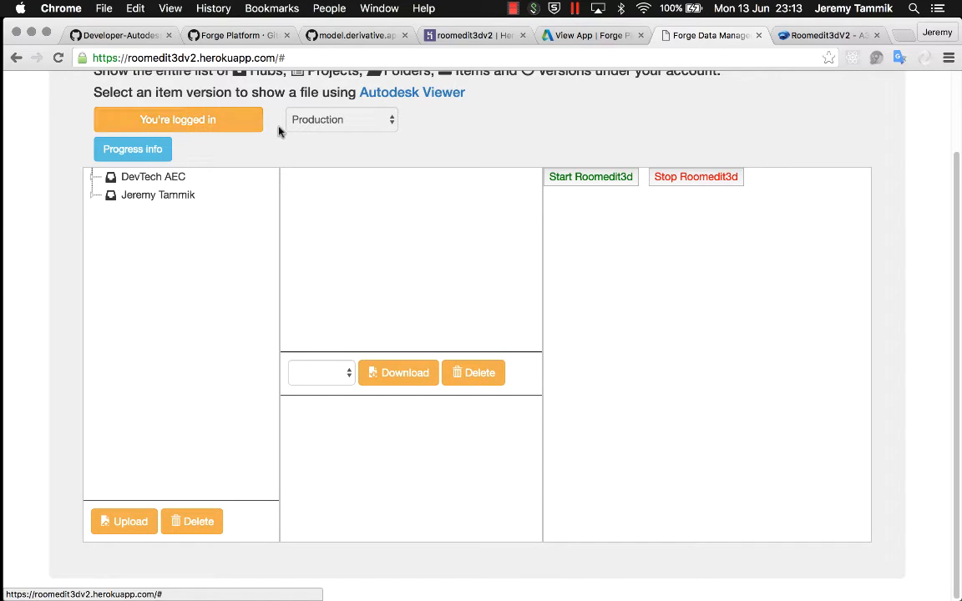
mouse_move(177, 120)
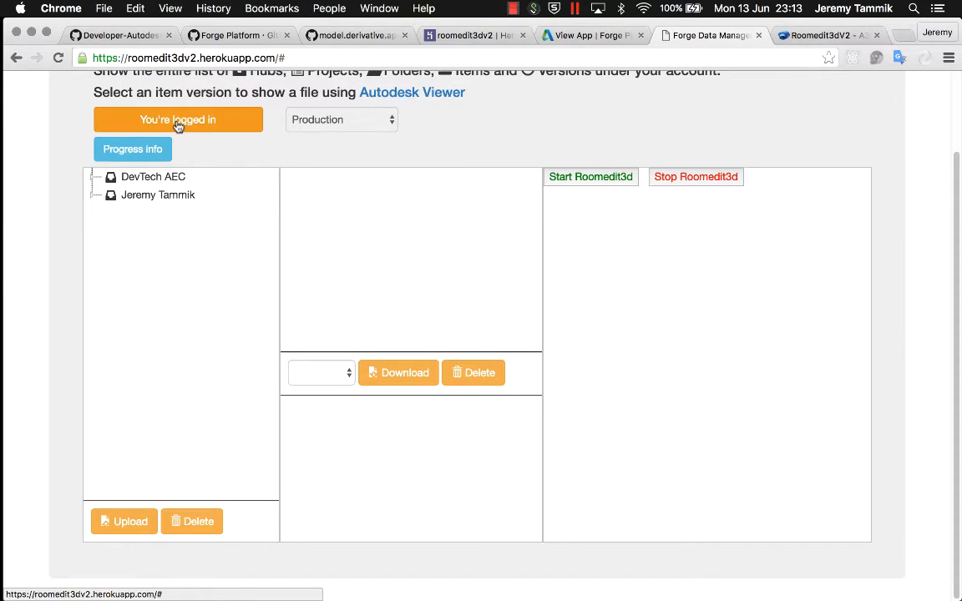
mouse_move(351, 134)
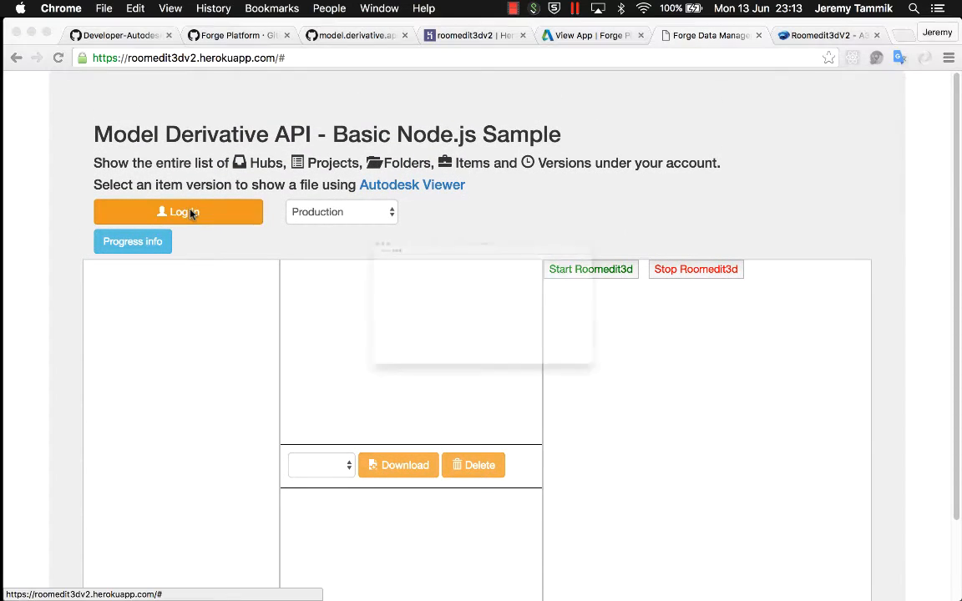
left_click(177, 211)
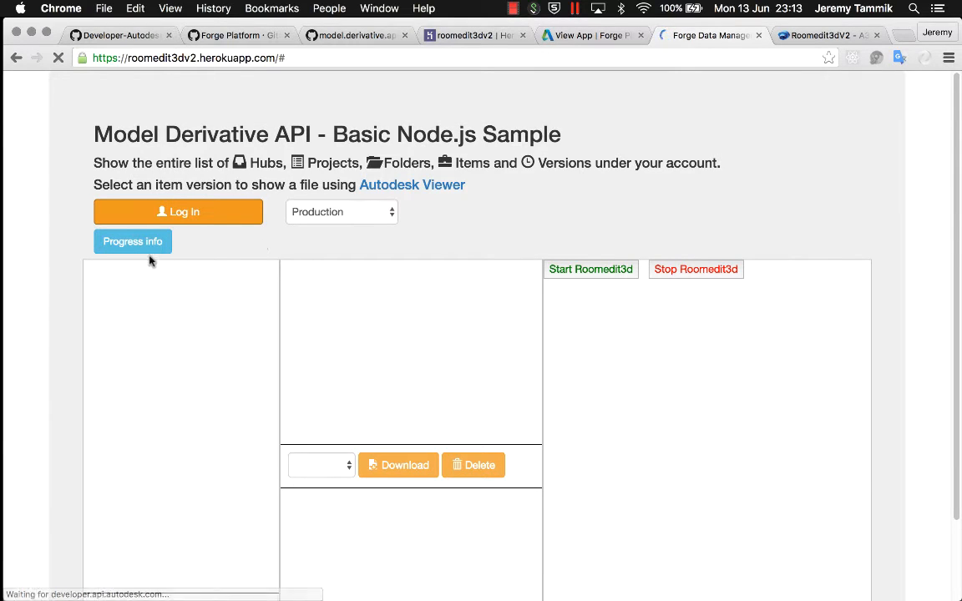
left_click(177, 210)
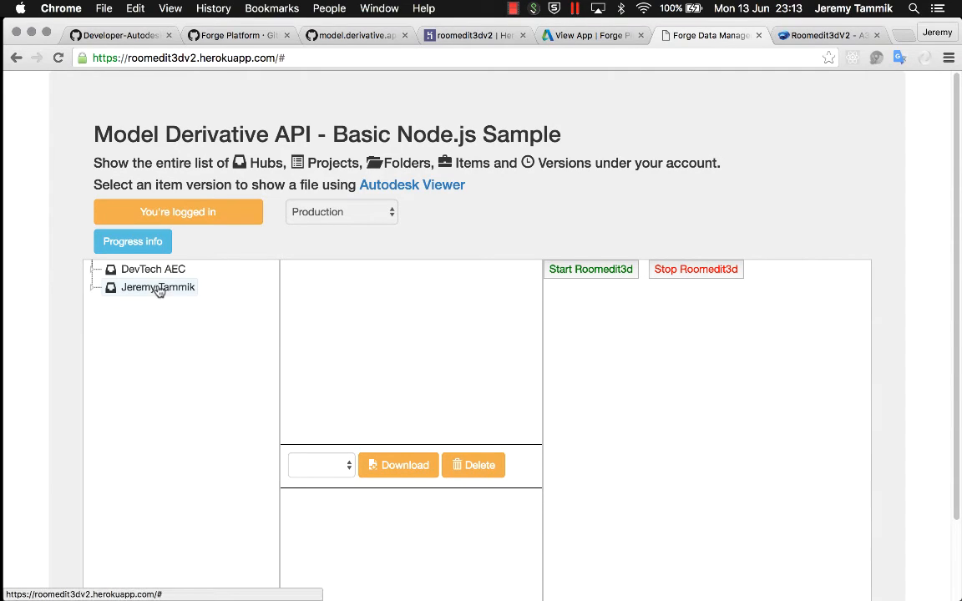
Expand the hub tree through Roomedit3dV2 to the roomedit3d.rvt versions.
left_click(157, 287)
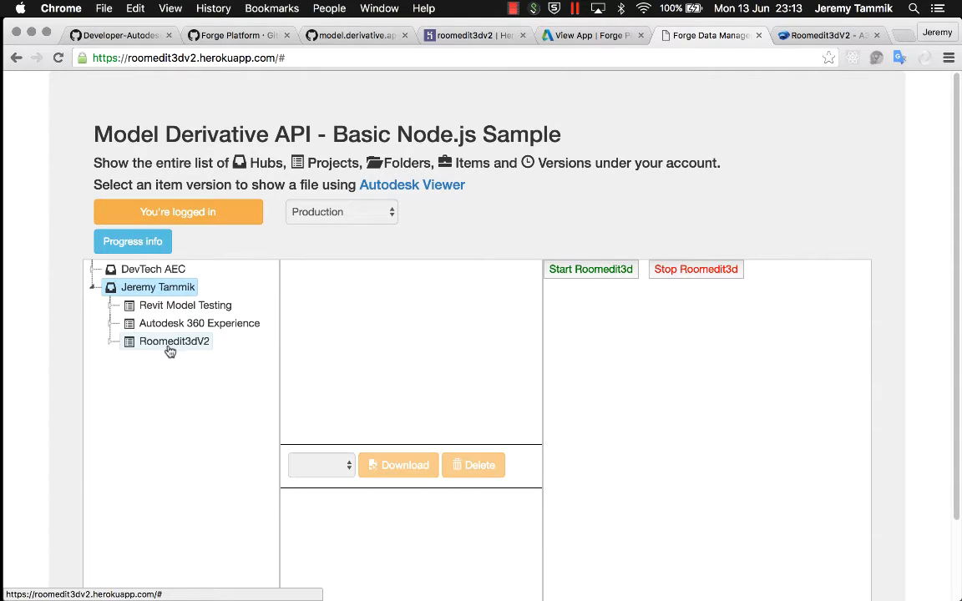
left_click(173, 340)
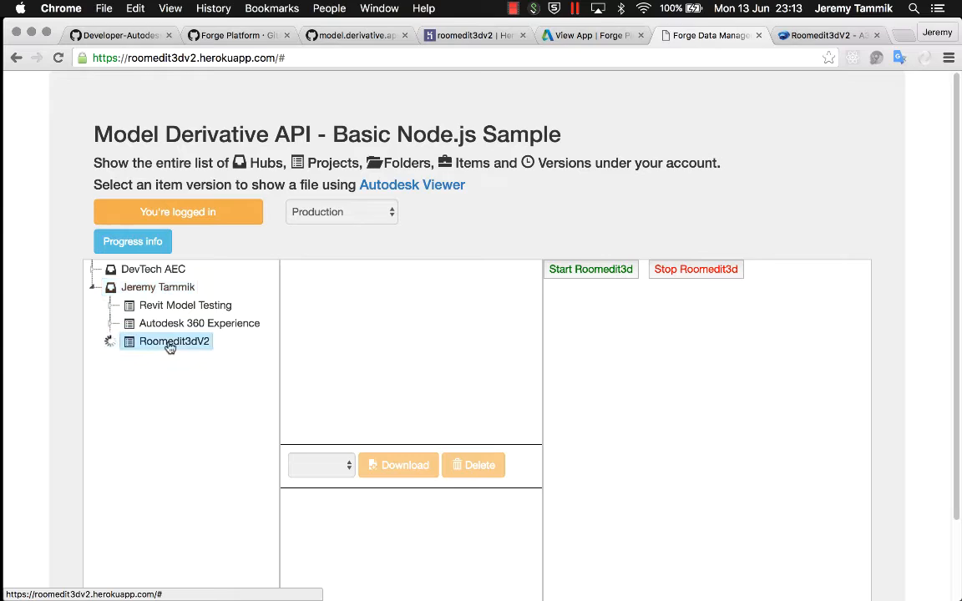
left_click(173, 341)
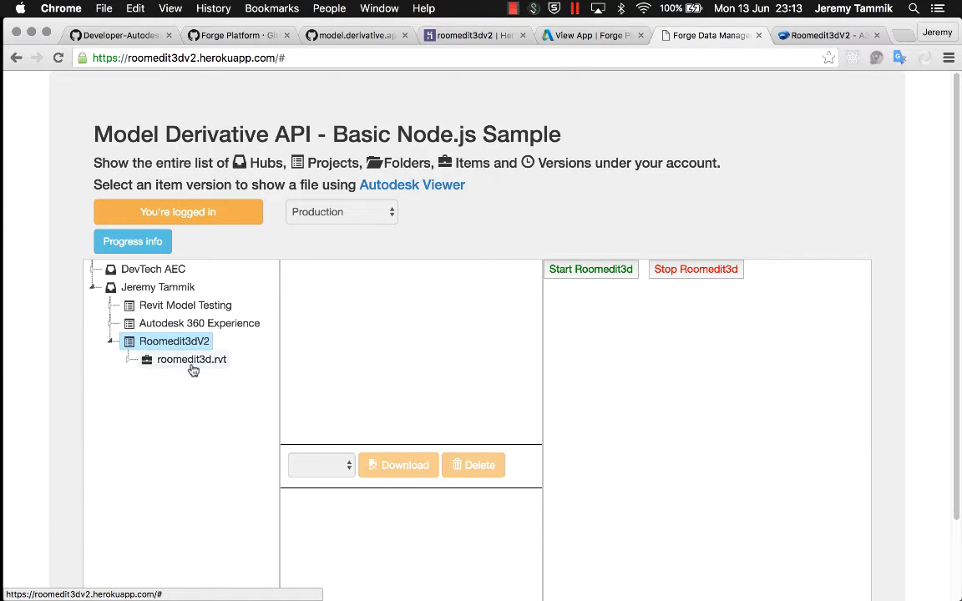
left_click(191, 359)
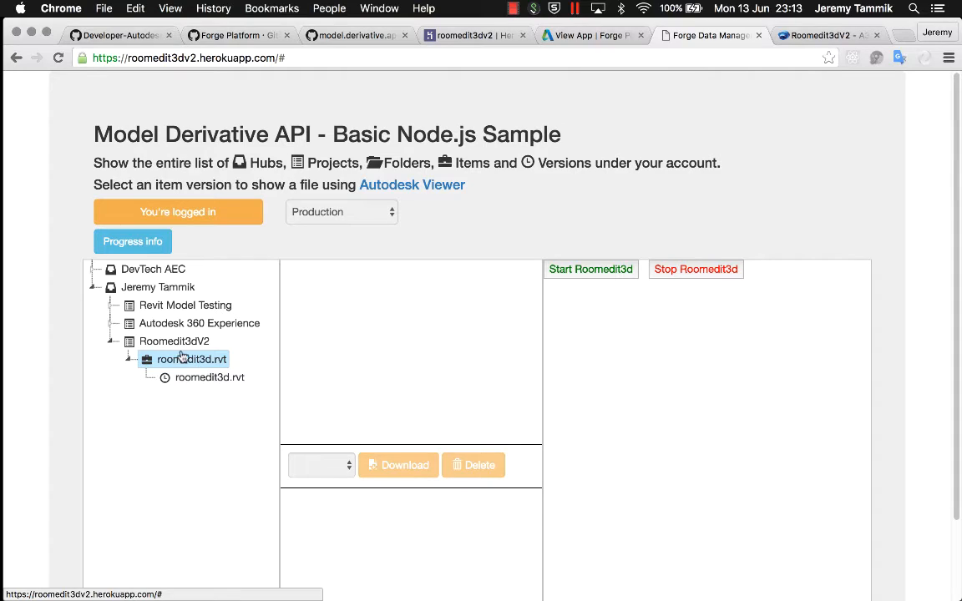
mouse_move(130, 291)
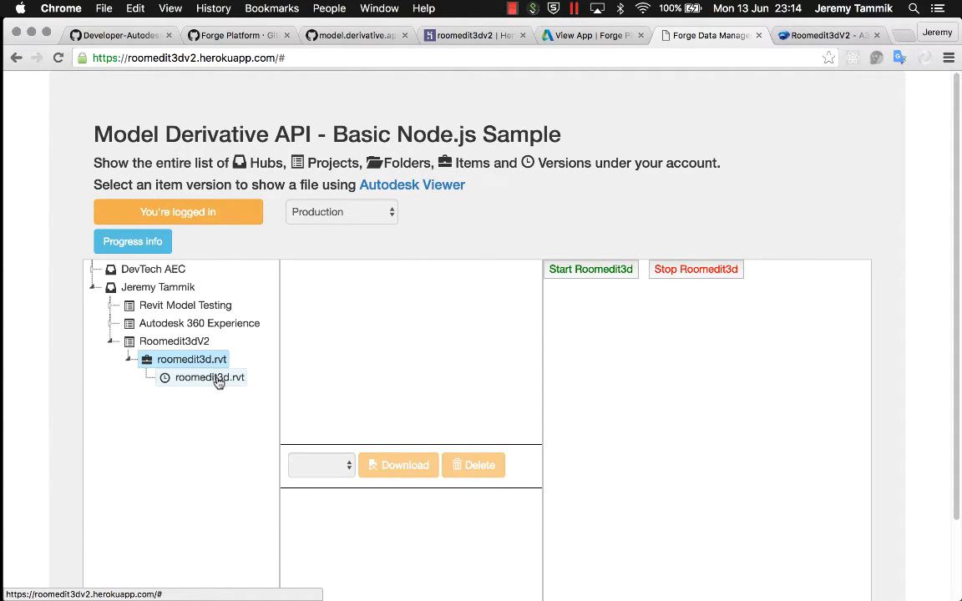
Load the roomedit3d.rvt version into the viewer and expand its model category hierarchy.
left_click(209, 377)
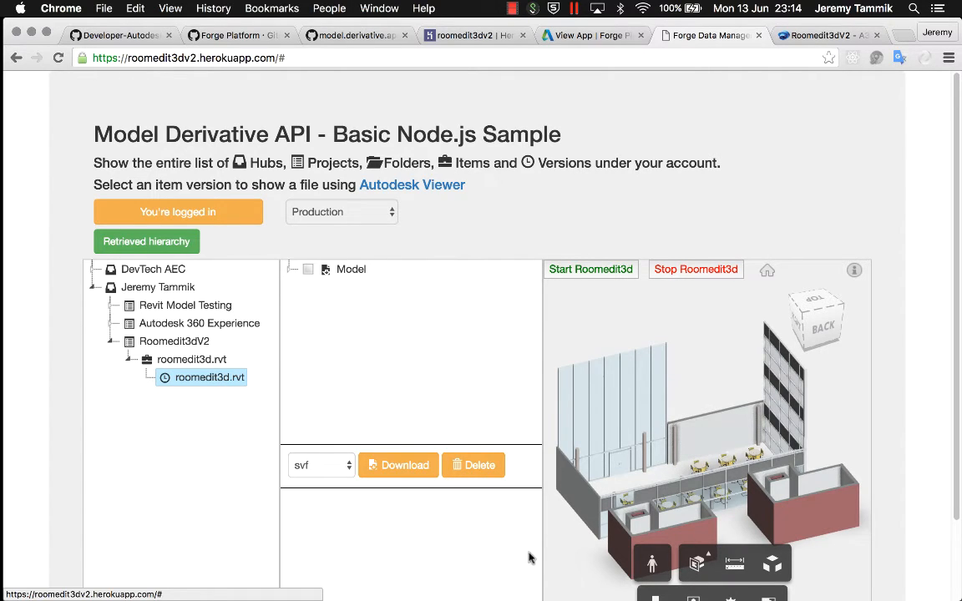
scroll("down", 3)
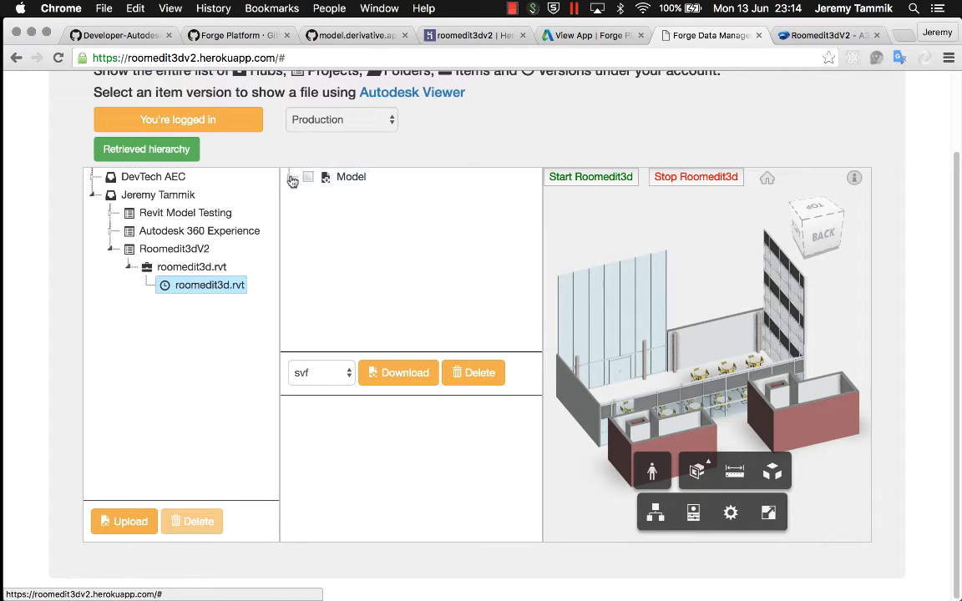
left_click(292, 177)
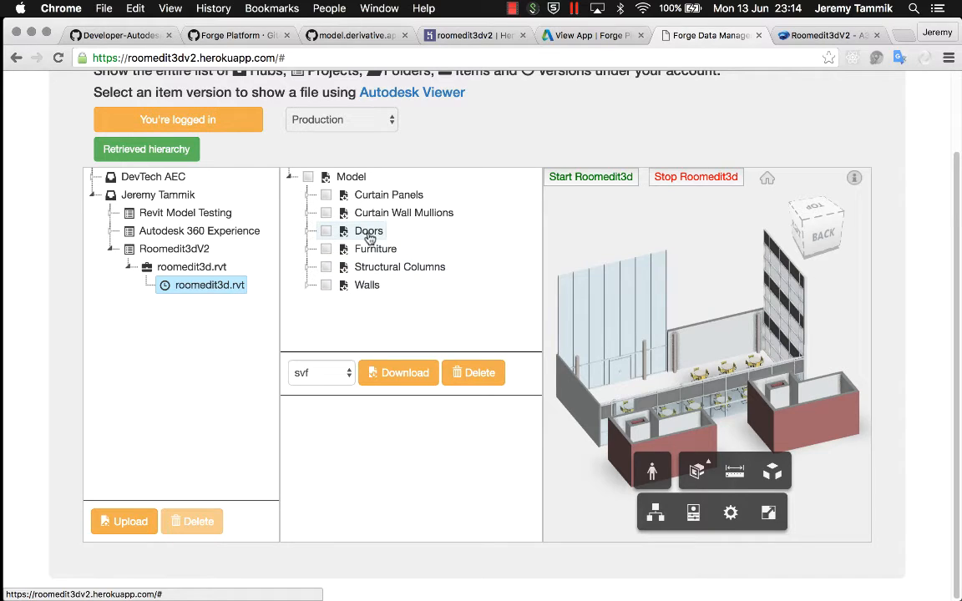
mouse_move(374, 248)
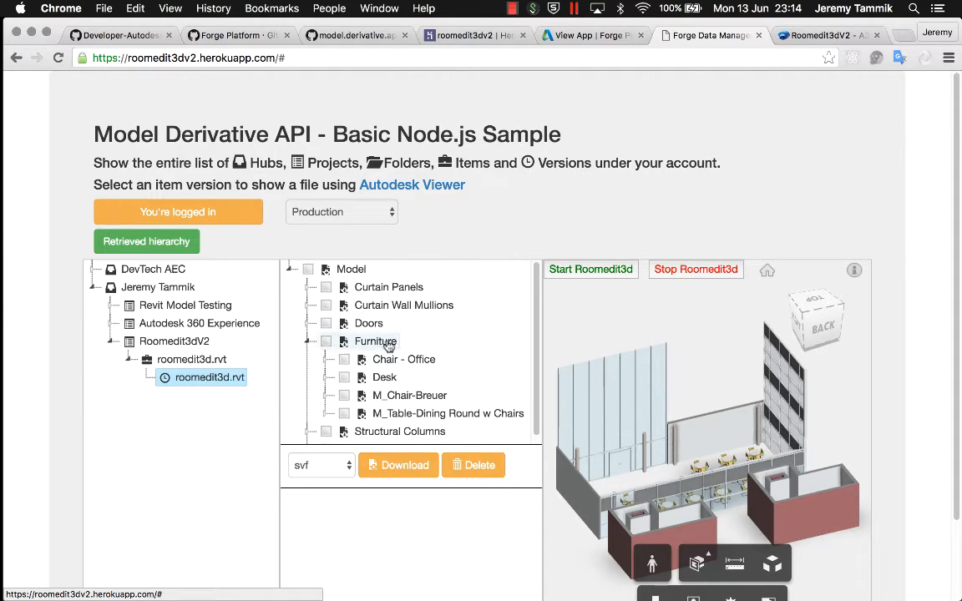
Expand Furniture > M_Table-Dining Round w Chairs > 0915mm Diameter and check the first table.
left_click(447, 414)
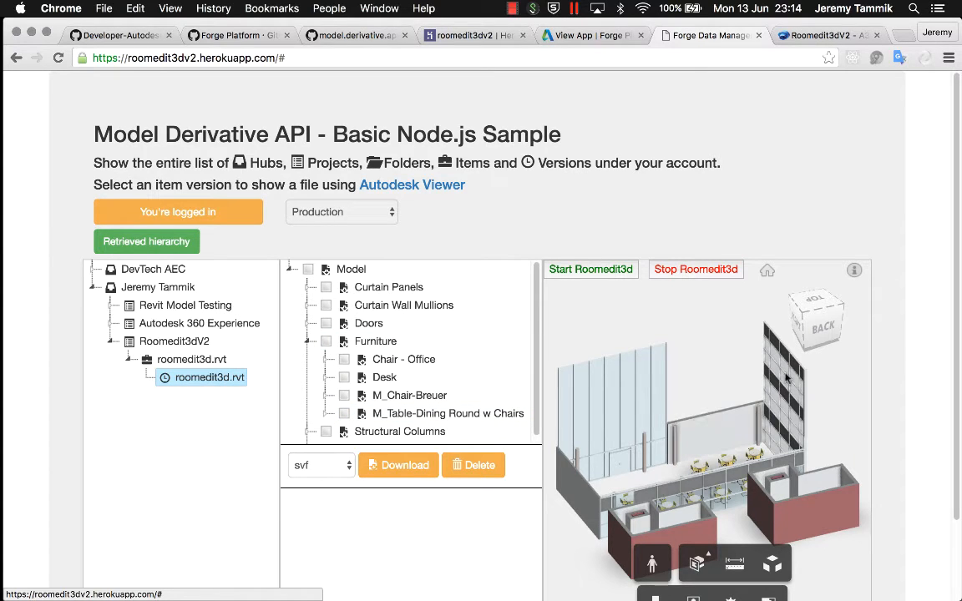
left_click(813, 316)
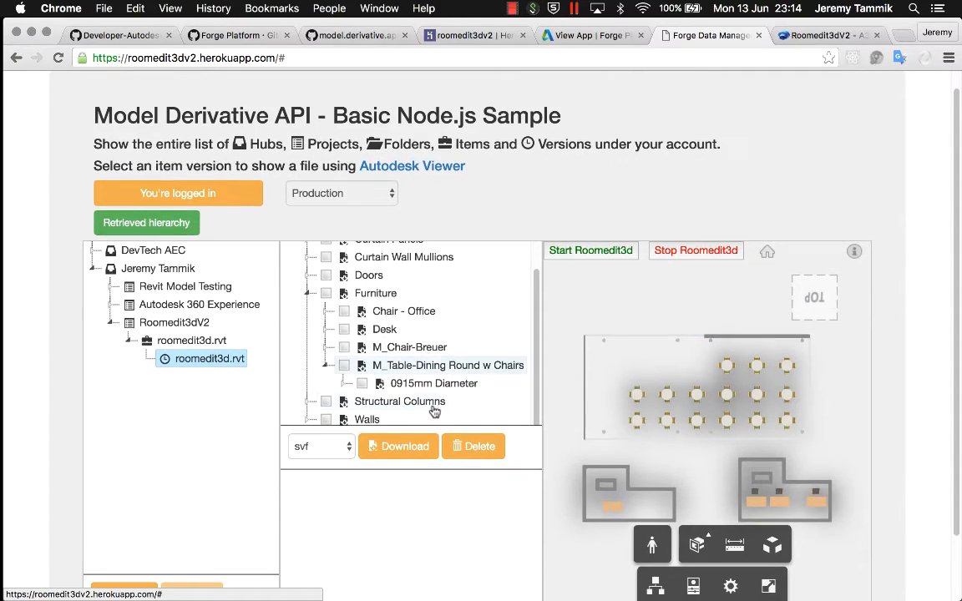
left_click(347, 382)
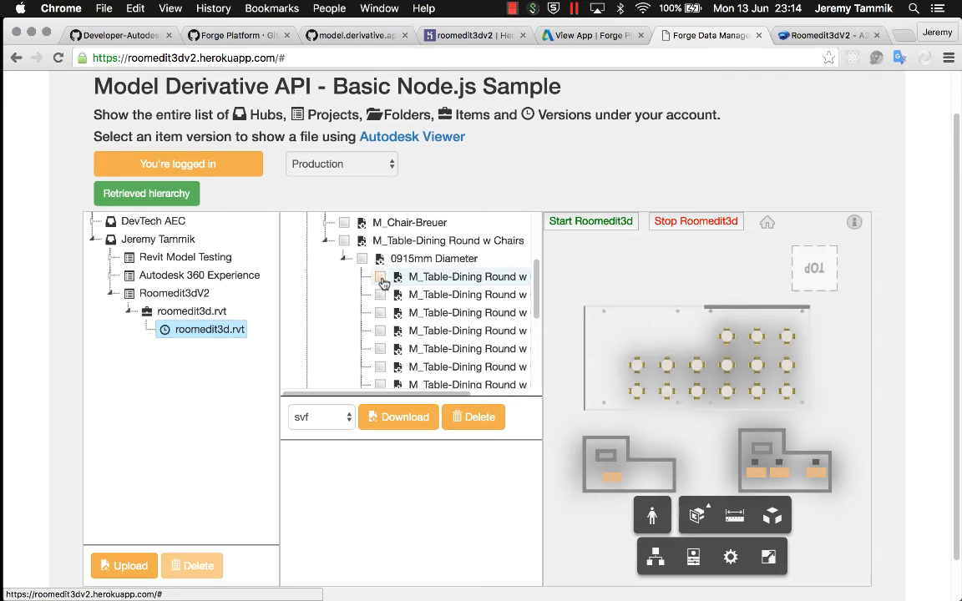
left_click(381, 277)
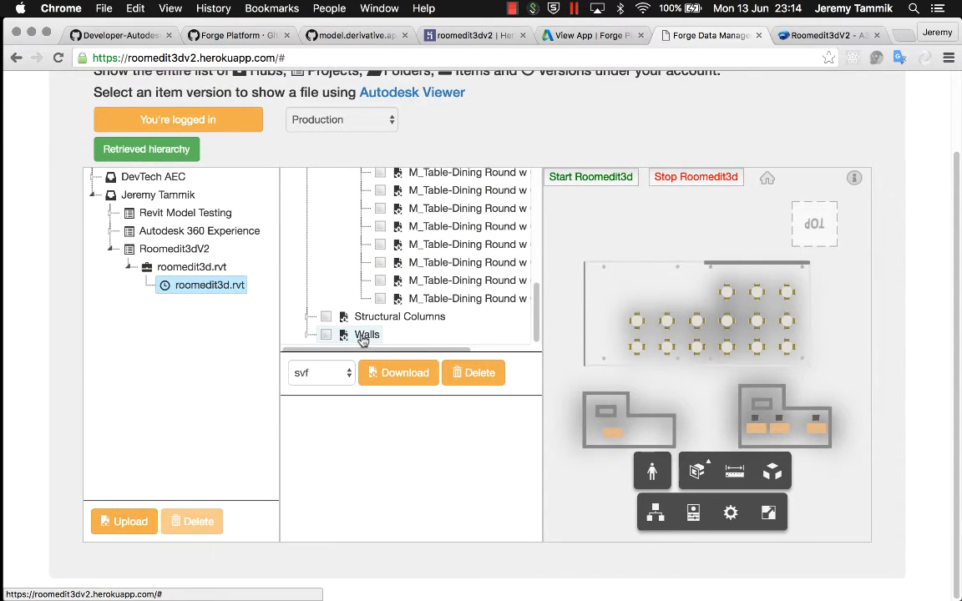
scroll("down", 3)
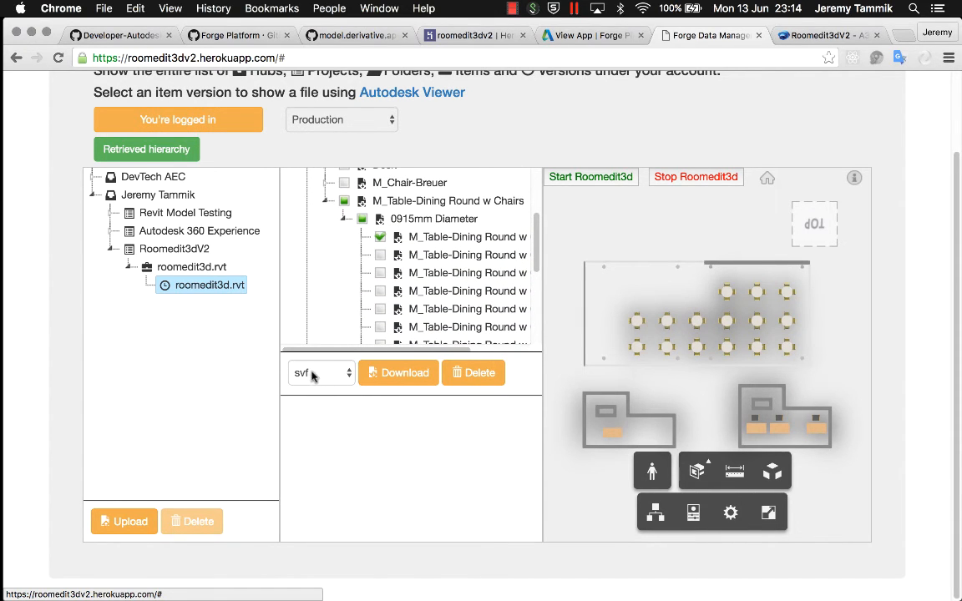
Export the checked table as OBJ and view the downloaded Model (3).obj rotated in Preview.
left_click(321, 372)
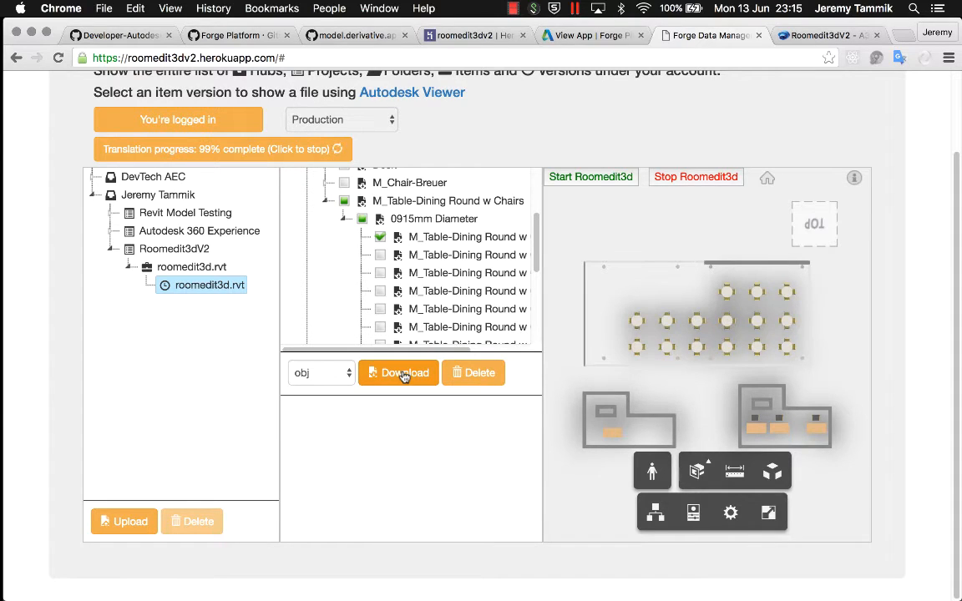
left_click(397, 373)
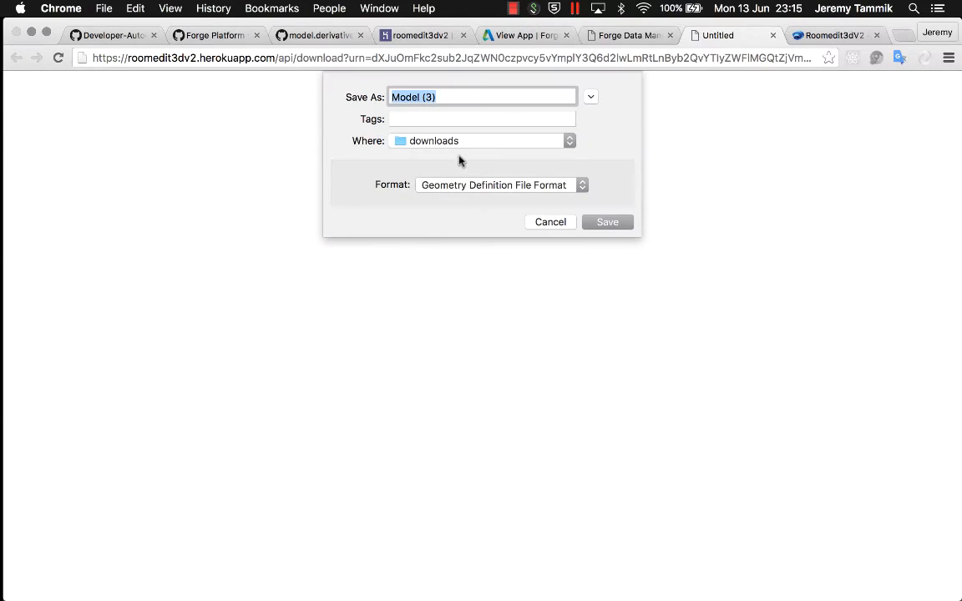
left_click(608, 220)
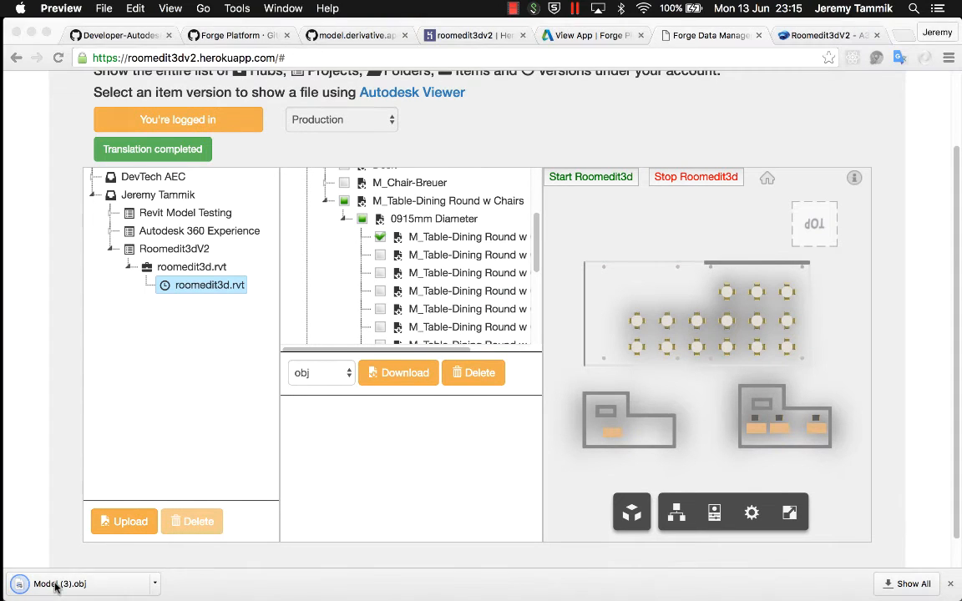
left_click(53, 585)
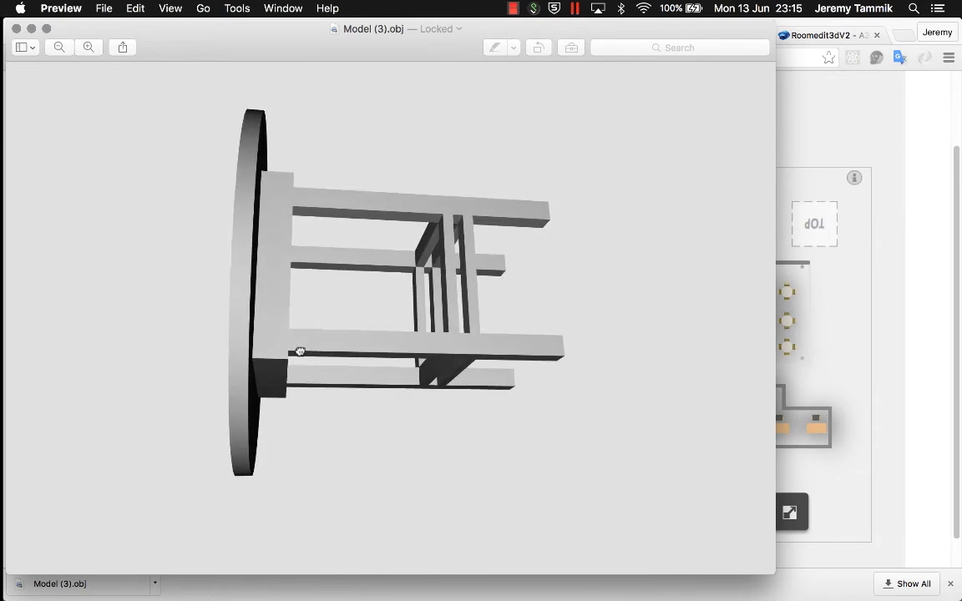
left_click_drag(299, 350, 504, 448)
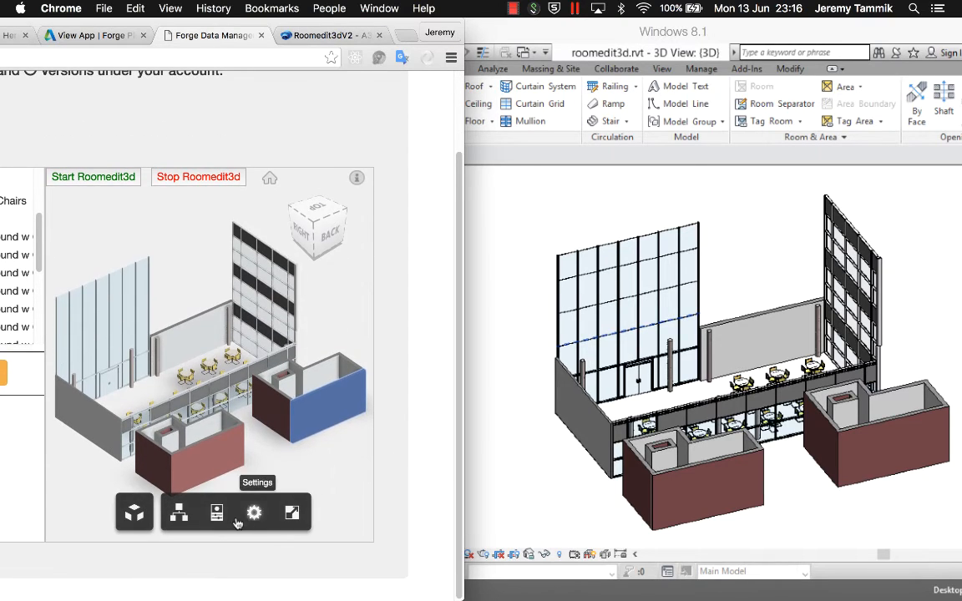
Inspect a wall's properties (Level 0 base, 4000 mm height) in the Forge viewer beside Revit.
left_click(217, 513)
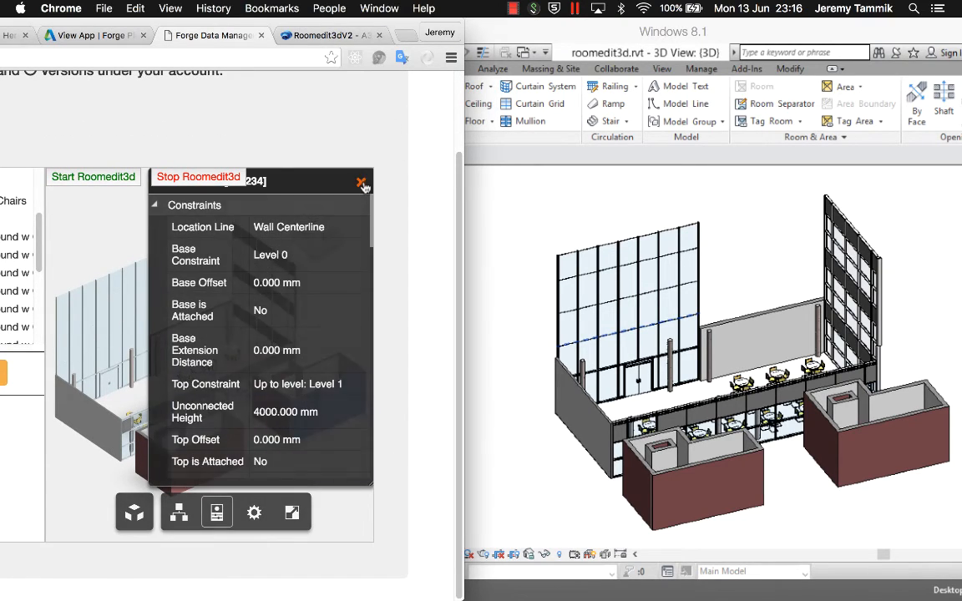
left_click(360, 182)
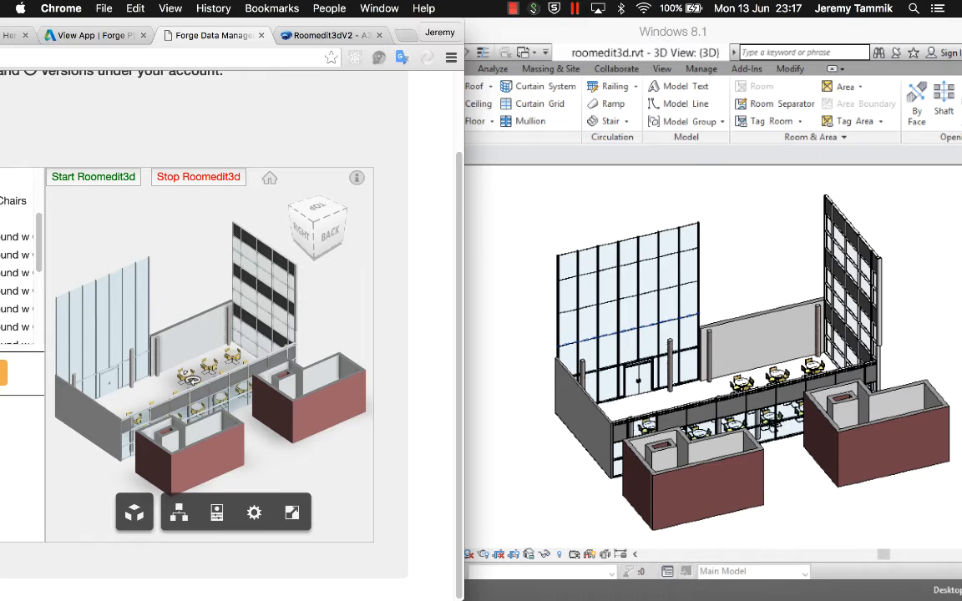
Run the Roomedit3dApp toggle subscription add-in and confirm the 'Subscribed' message.
left_click(186, 384)
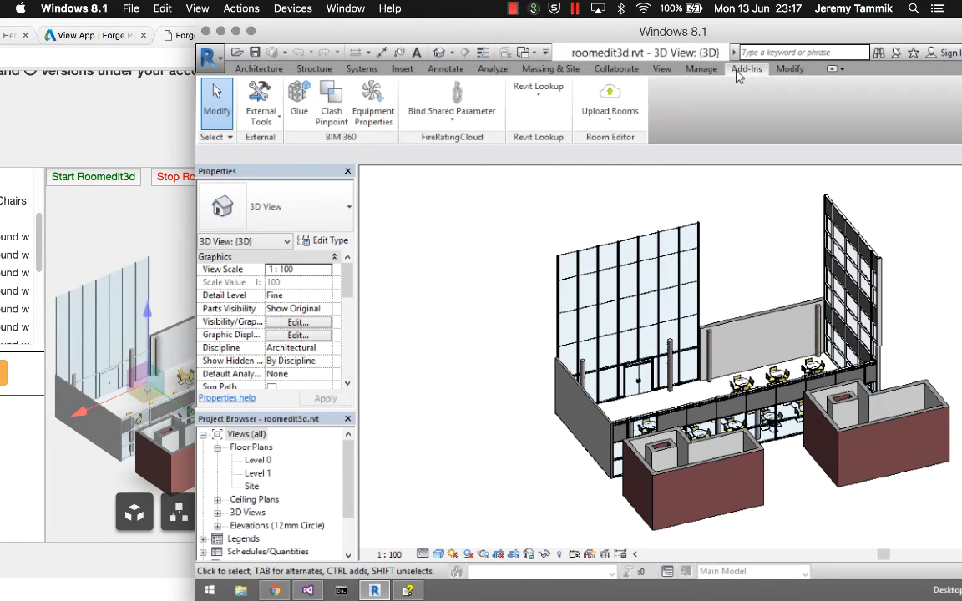
mouse_move(261, 100)
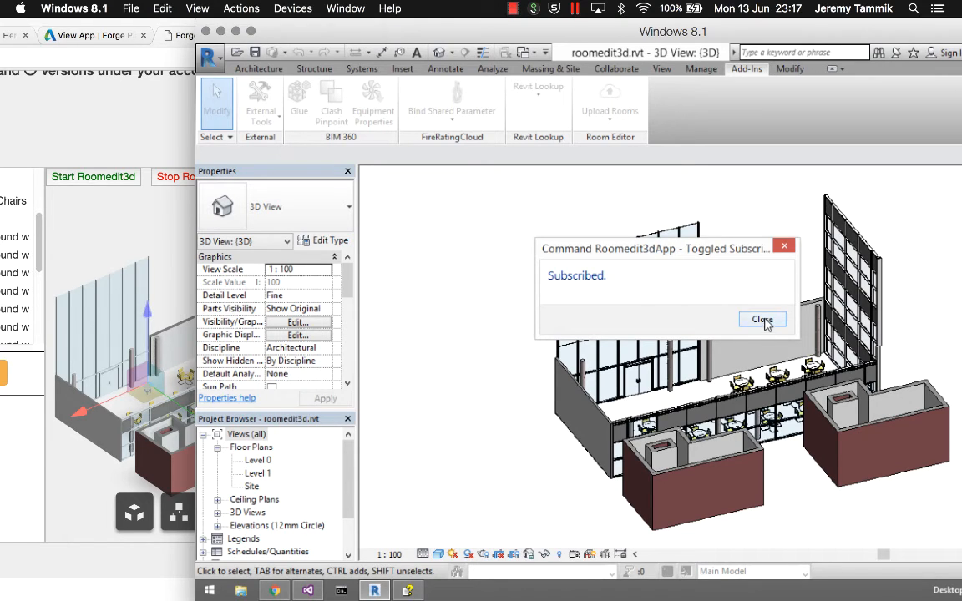
left_click(762, 320)
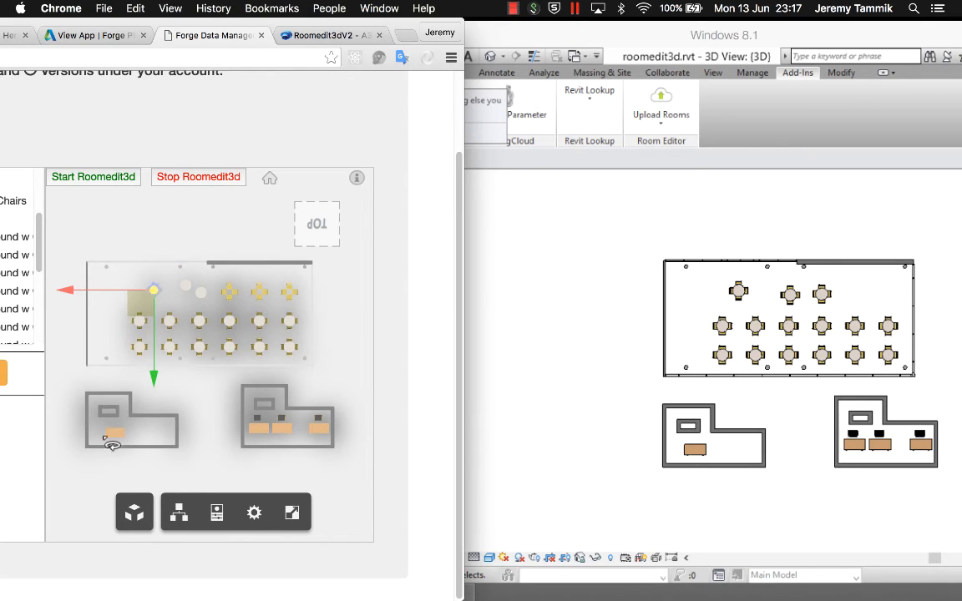
Drag the round dining table down toward the lower-left room with the move gizmo.
left_click_drag(153, 291, 99, 451)
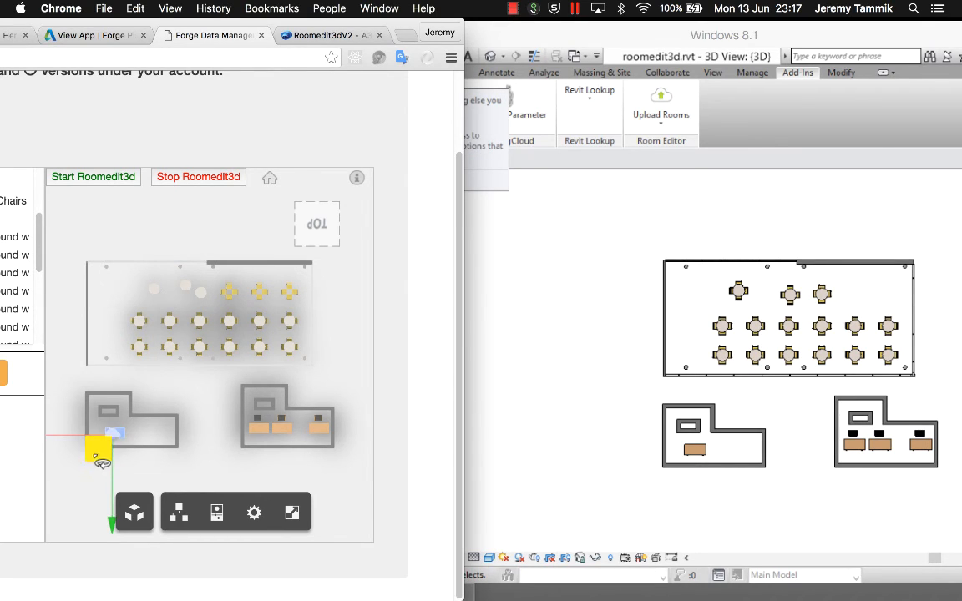